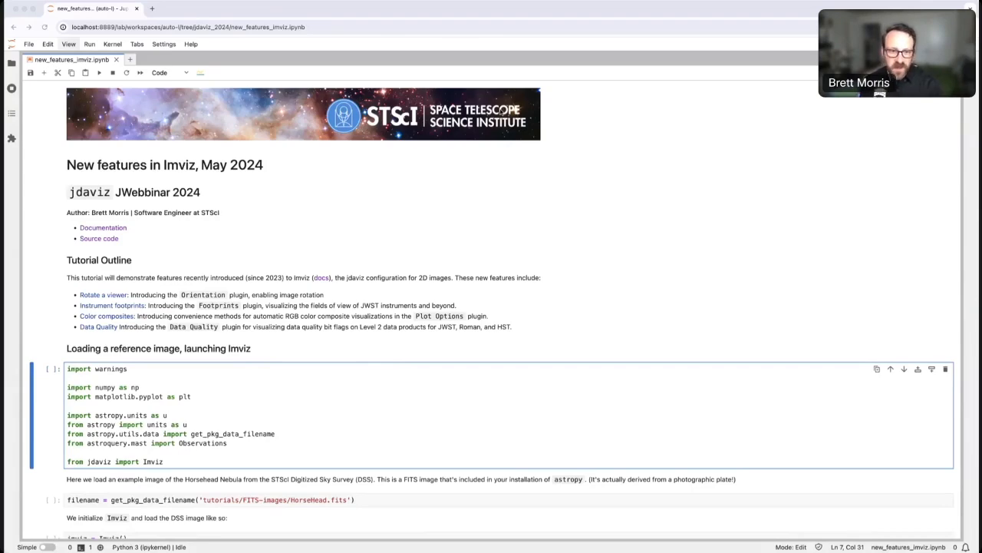
Run the cell that loads HorseHead.fits into Imviz and shows it split-right beside the notebook.
{"action": "scroll", "scroll_direction": "down", "scroll_amount": 3}
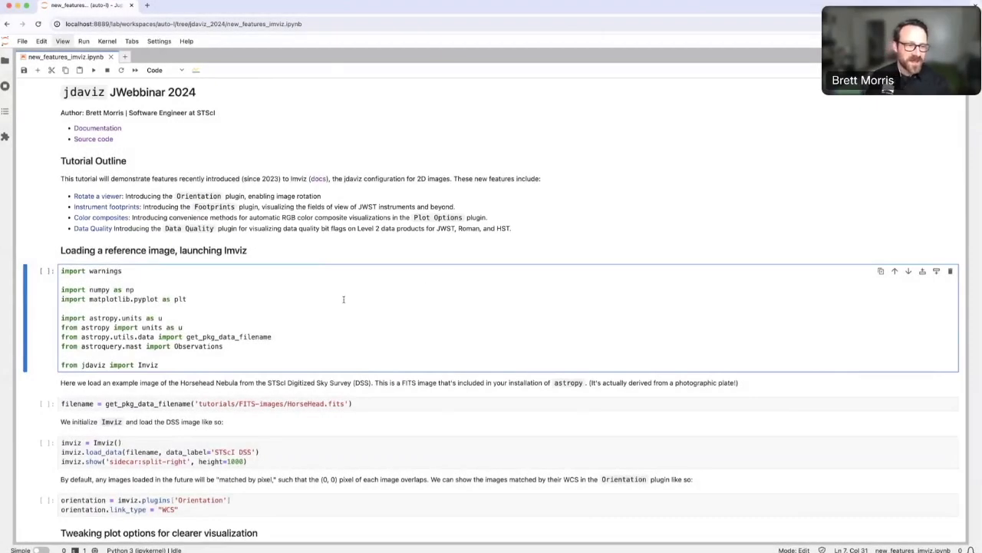
{"action": "scroll", "scroll_direction": "down", "scroll_amount": 3}
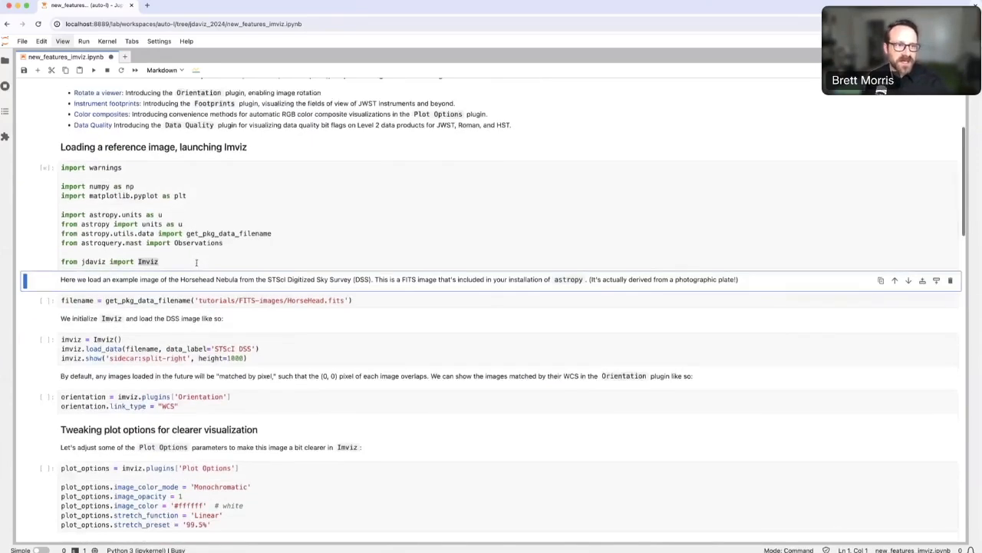
{"action": "scroll", "scroll_direction": "down", "scroll_amount": 3}
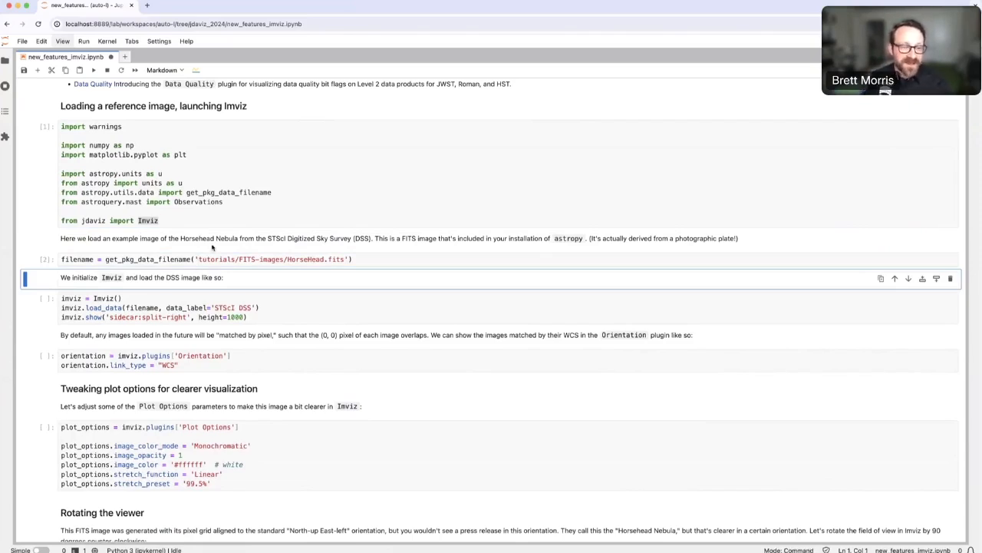
{"action": "mouse_move", "coordinate": [318, 270]}
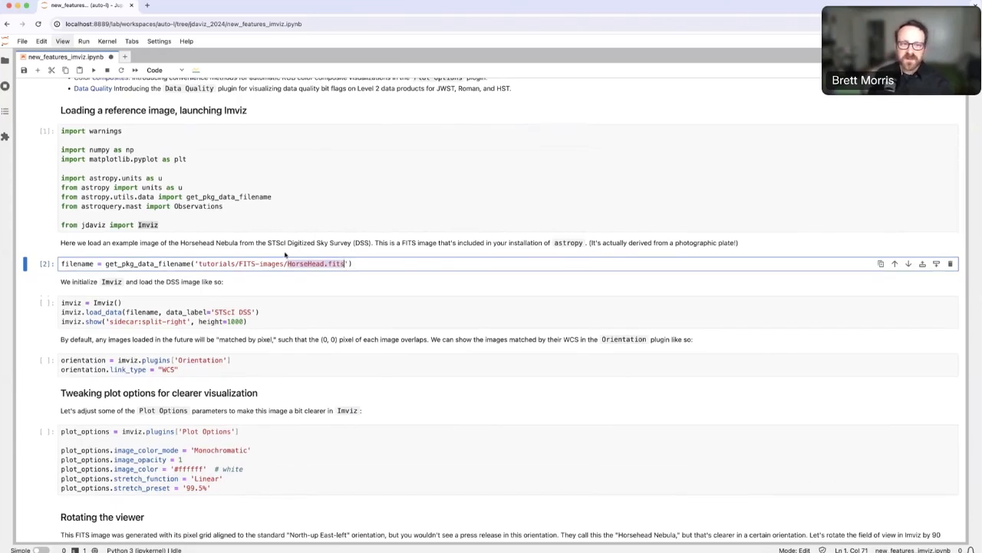
{"action": "mouse_move", "coordinate": [316, 252]}
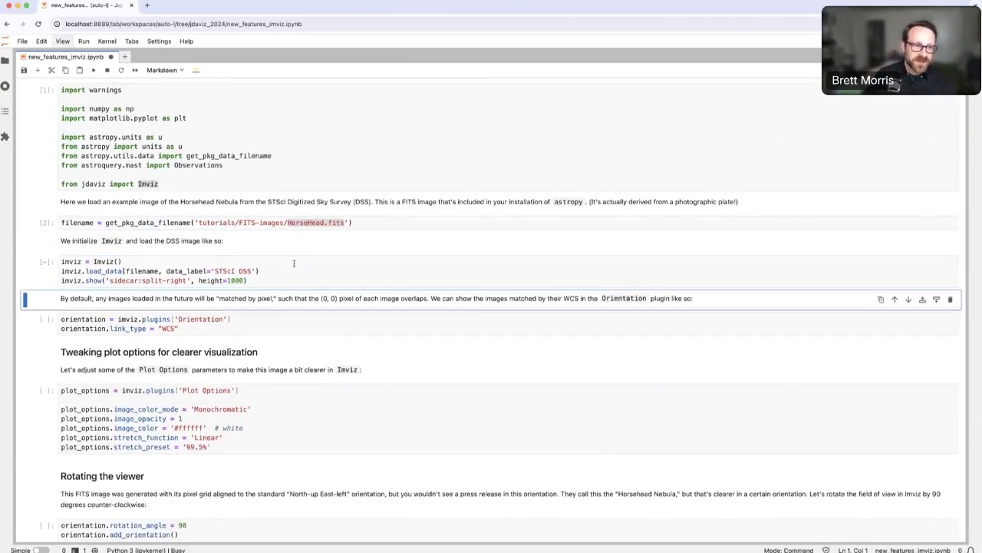
{"action": "left_click", "coordinate": [92, 70]}
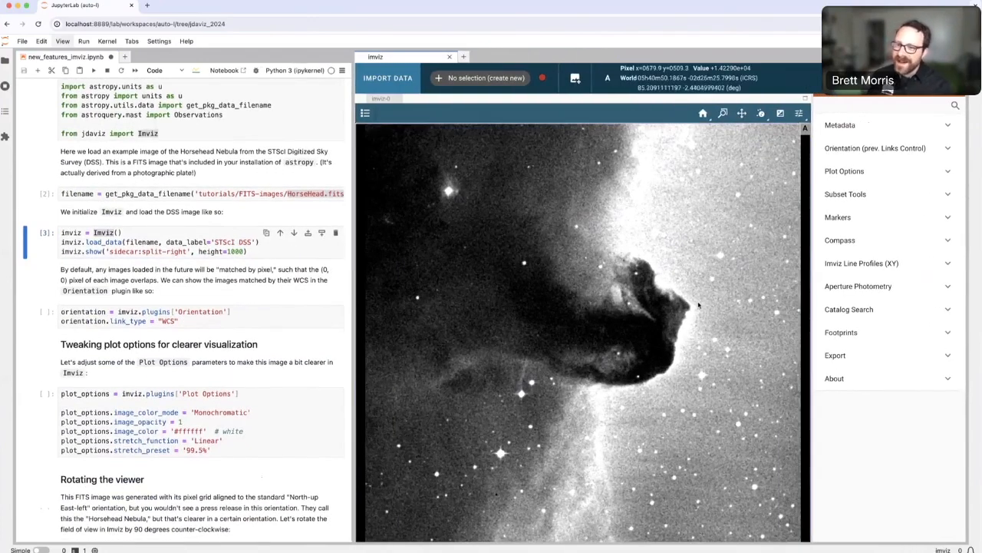
{"action": "left_click", "coordinate": [875, 147]}
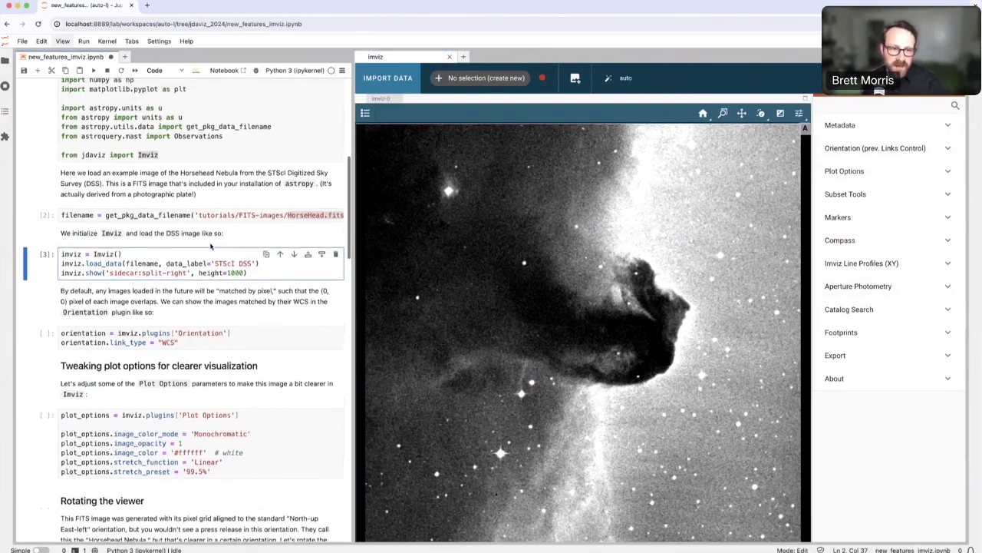
{"action": "scroll", "scroll_direction": "down", "scroll_amount": 3}
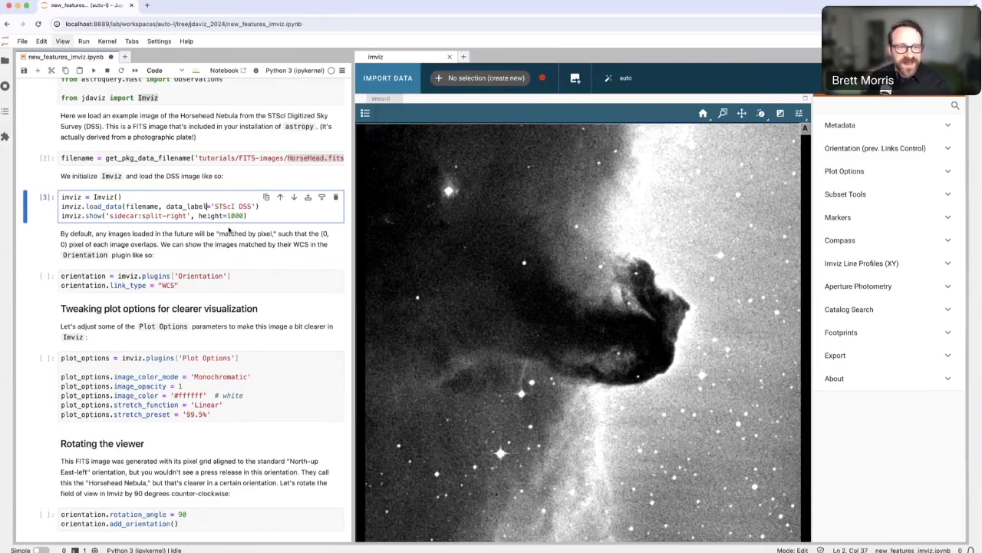
{"action": "scroll", "scroll_direction": "down", "scroll_amount": 3}
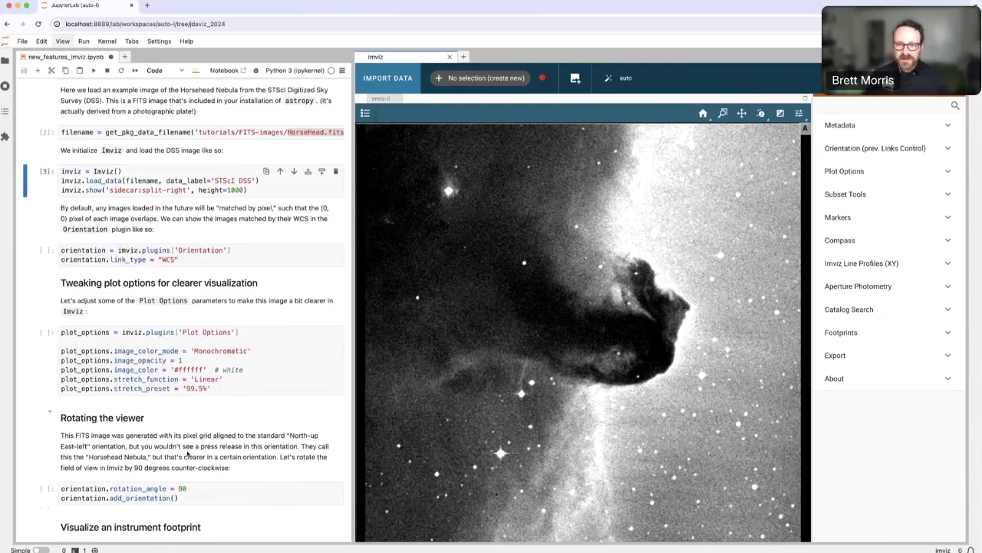
{"action": "mouse_move", "coordinate": [663, 269]}
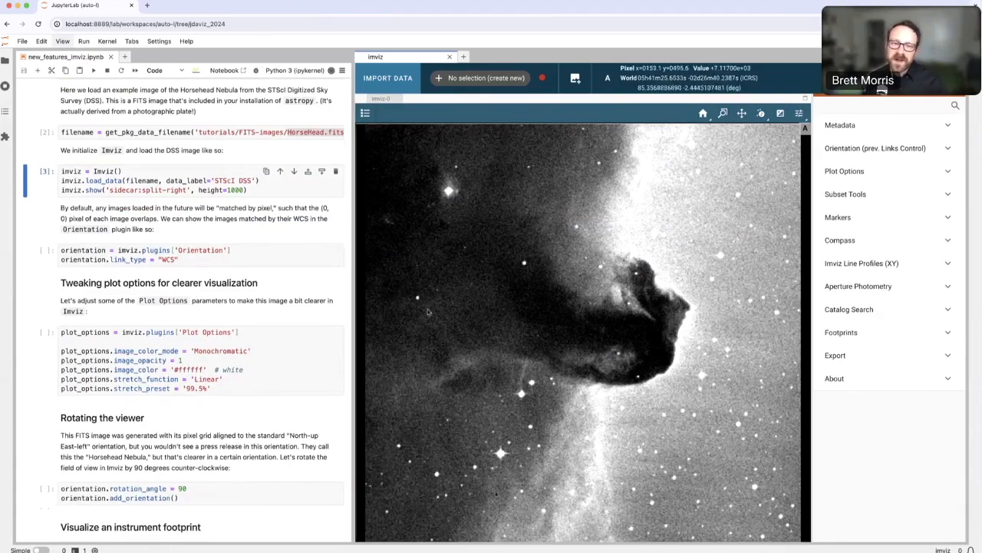
{"action": "mouse_move", "coordinate": [577, 313]}
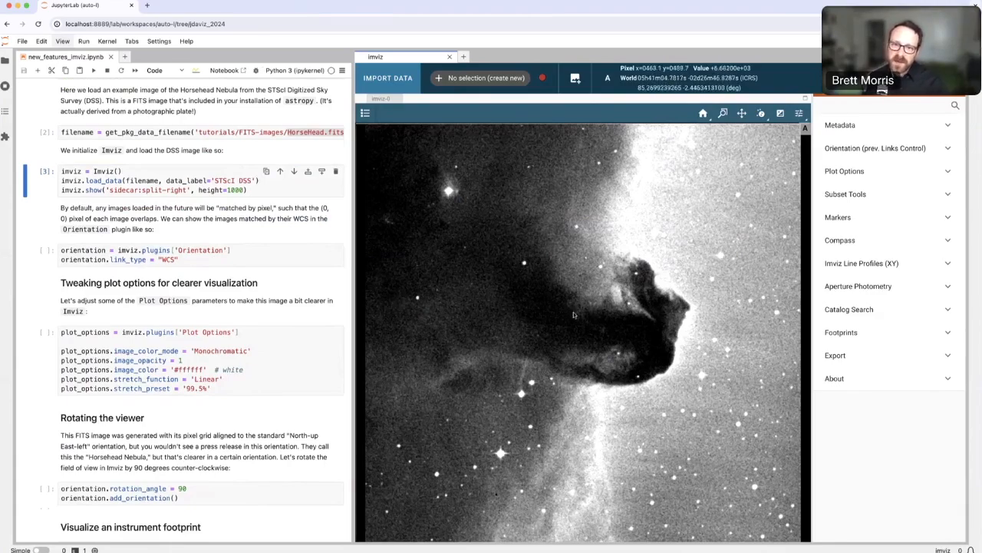
{"action": "mouse_move", "coordinate": [402, 318]}
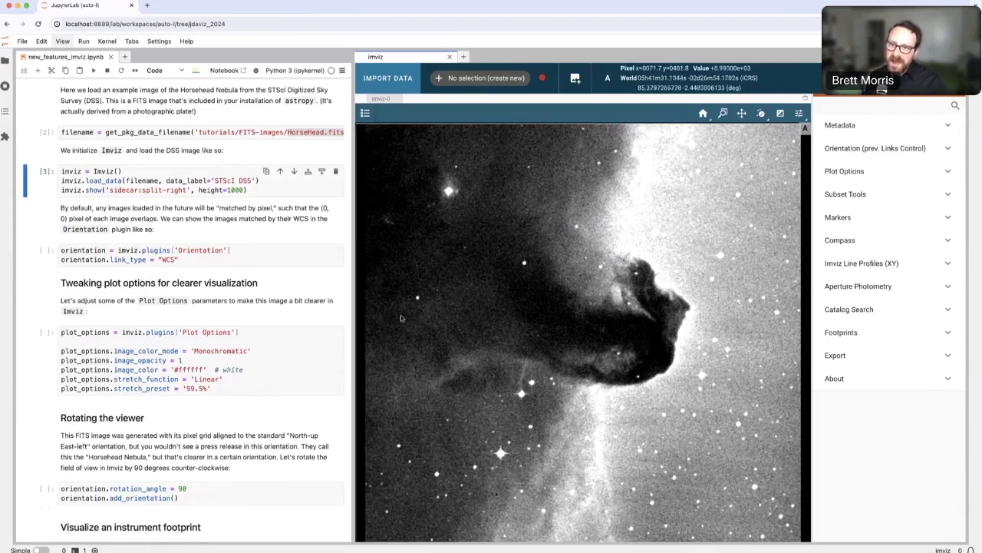
{"action": "mouse_move", "coordinate": [576, 227]}
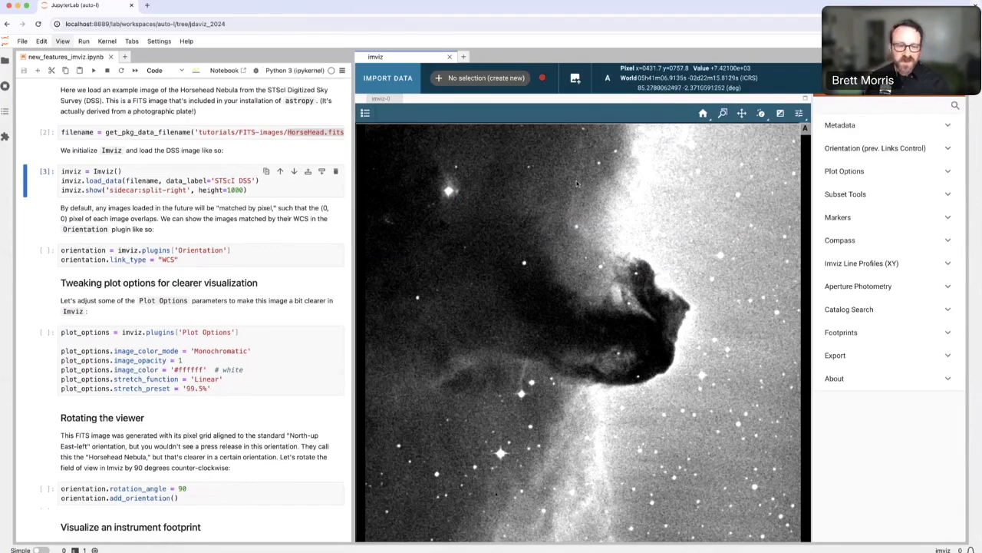
{"action": "mouse_move", "coordinate": [578, 181]}
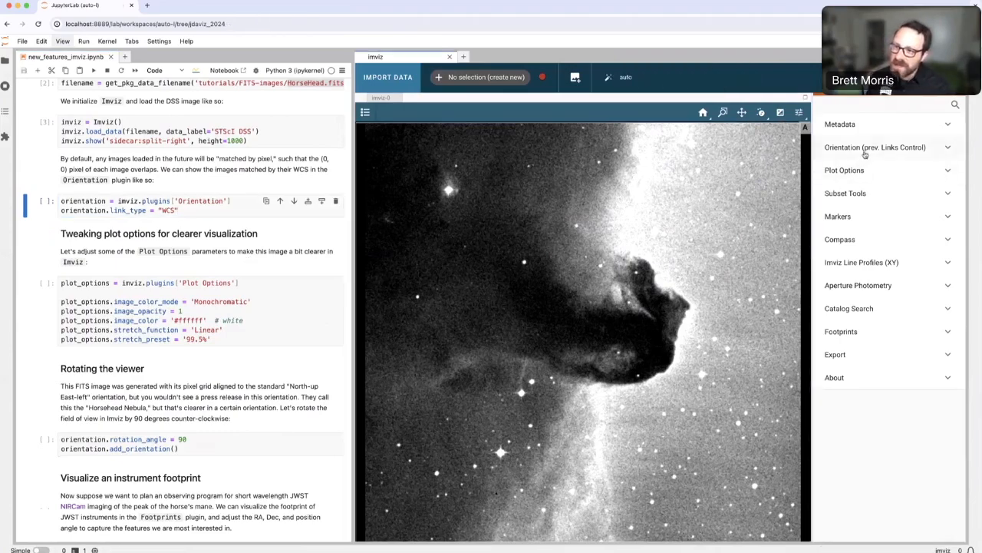
{"action": "mouse_move", "coordinate": [816, 325]}
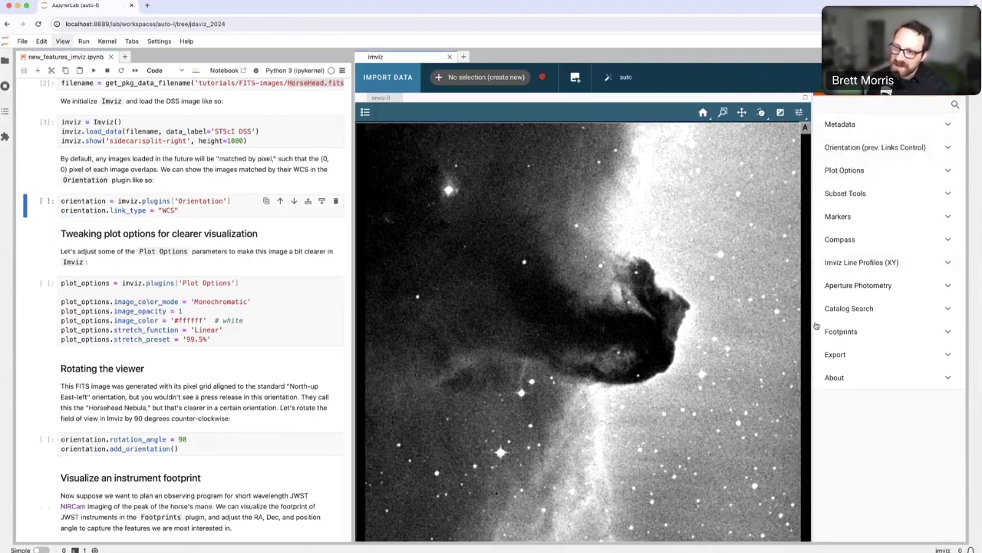
{"action": "mouse_move", "coordinate": [902, 194]}
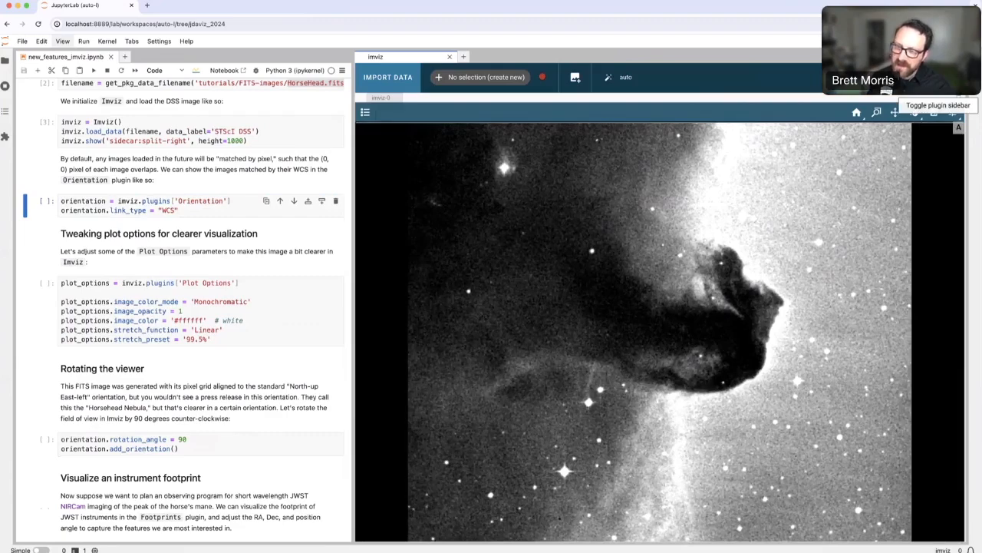
{"action": "left_click", "coordinate": [951, 112]}
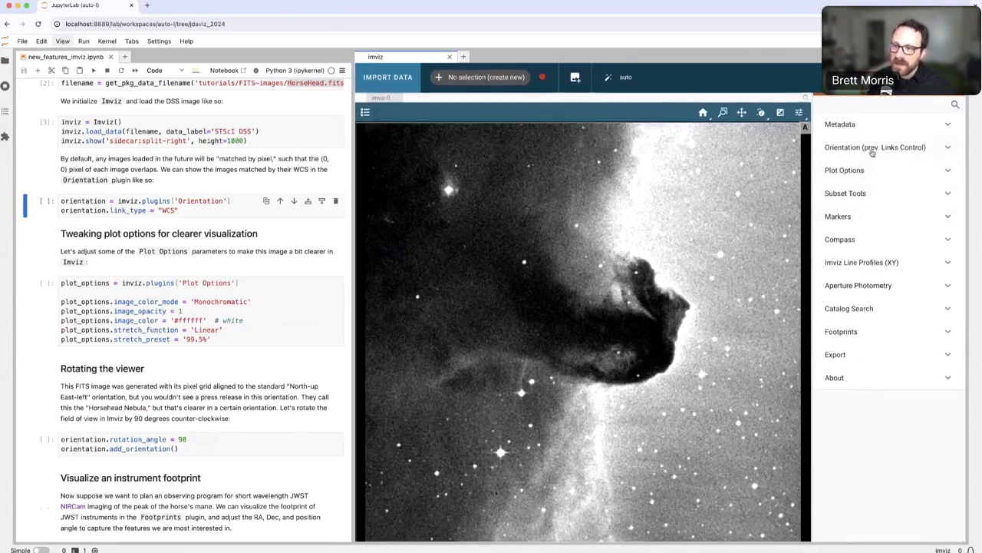
In the Orientation plugin, switch Align by from Pixels to WCS (Sky).
{"action": "left_click", "coordinate": [875, 148]}
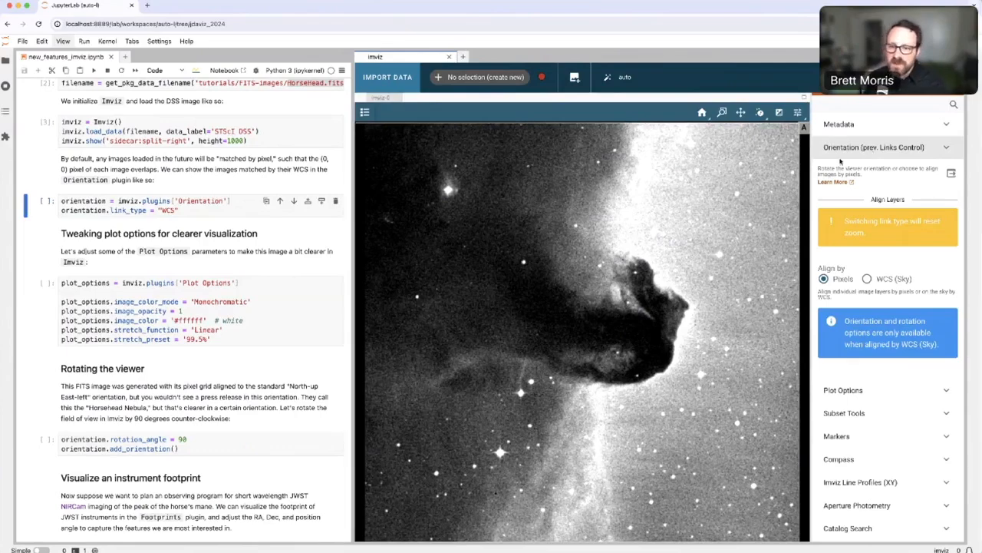
{"action": "mouse_move", "coordinate": [666, 231]}
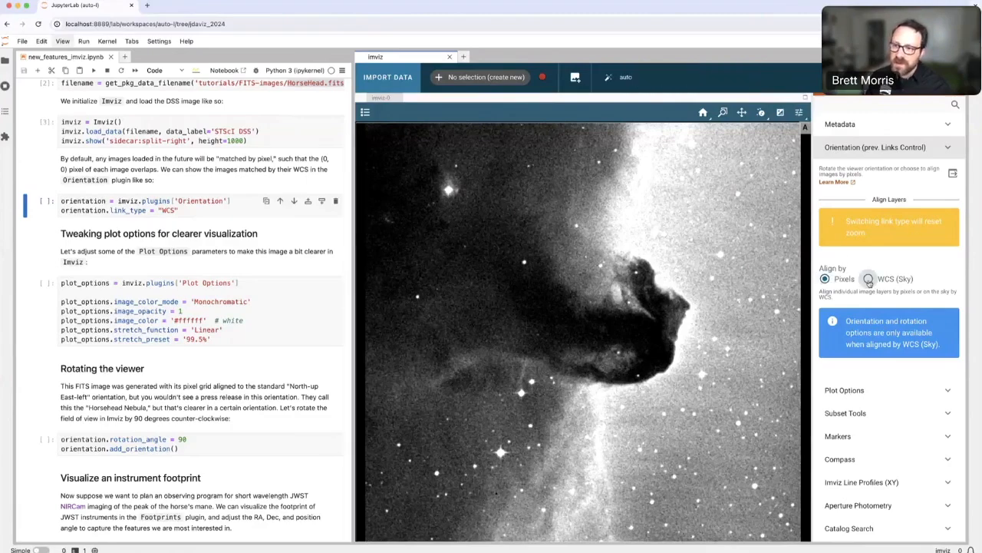
{"action": "left_click", "coordinate": [869, 279]}
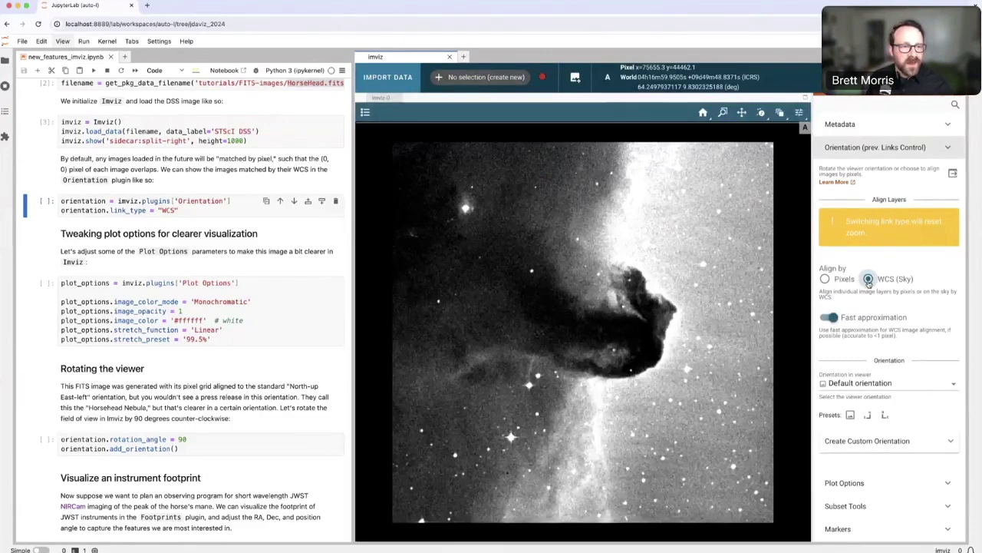
{"action": "scroll", "scroll_direction": "down", "scroll_amount": 3}
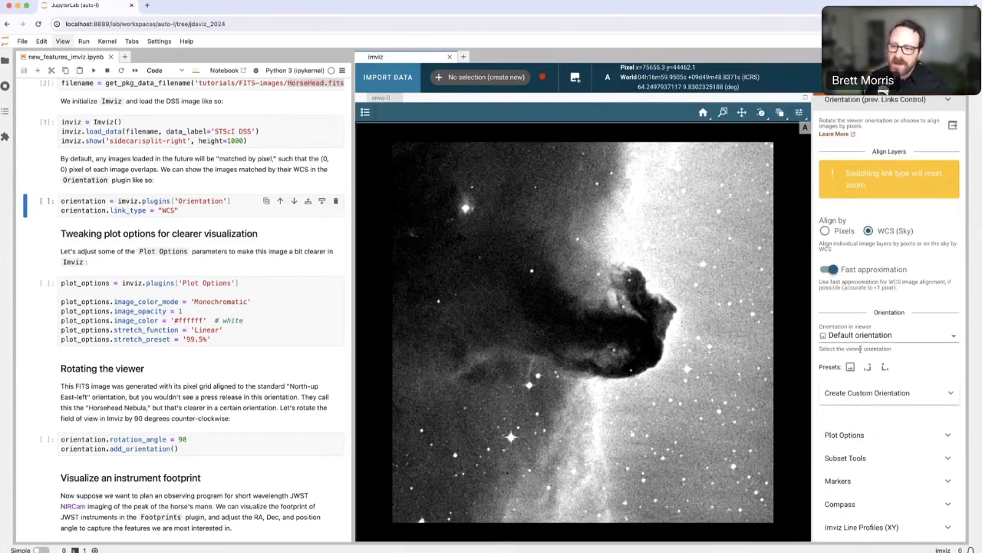
{"action": "mouse_move", "coordinate": [841, 344]}
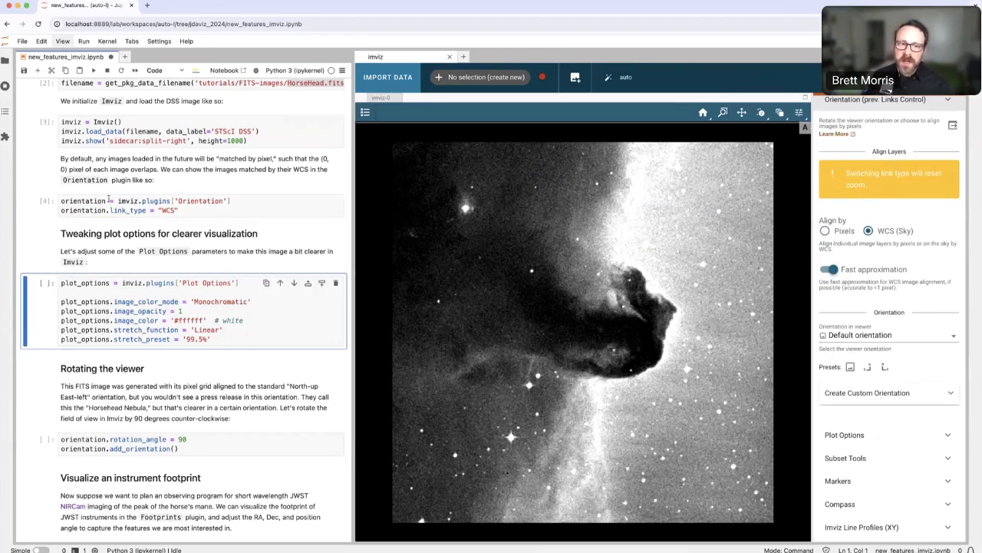
{"action": "mouse_move", "coordinate": [770, 155]}
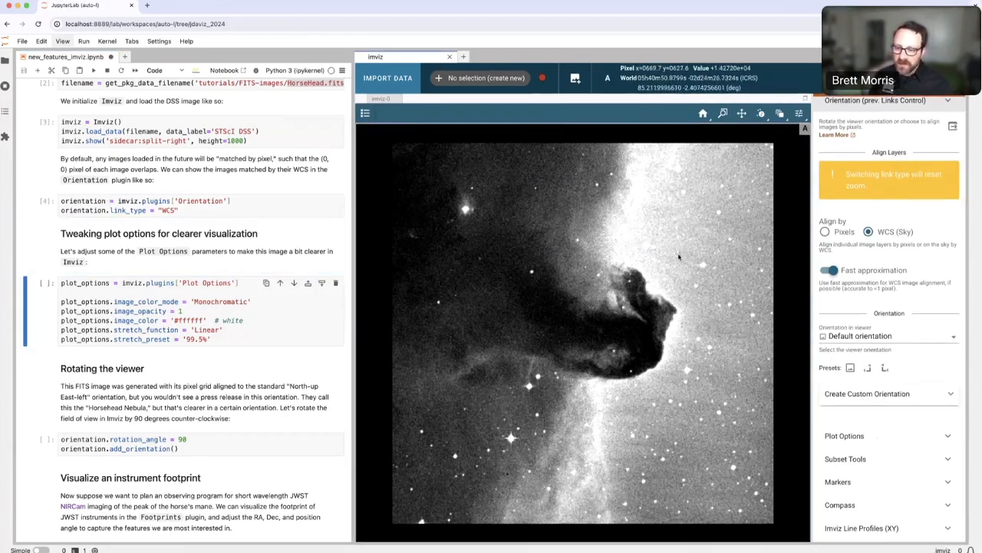
{"action": "mouse_move", "coordinate": [651, 310]}
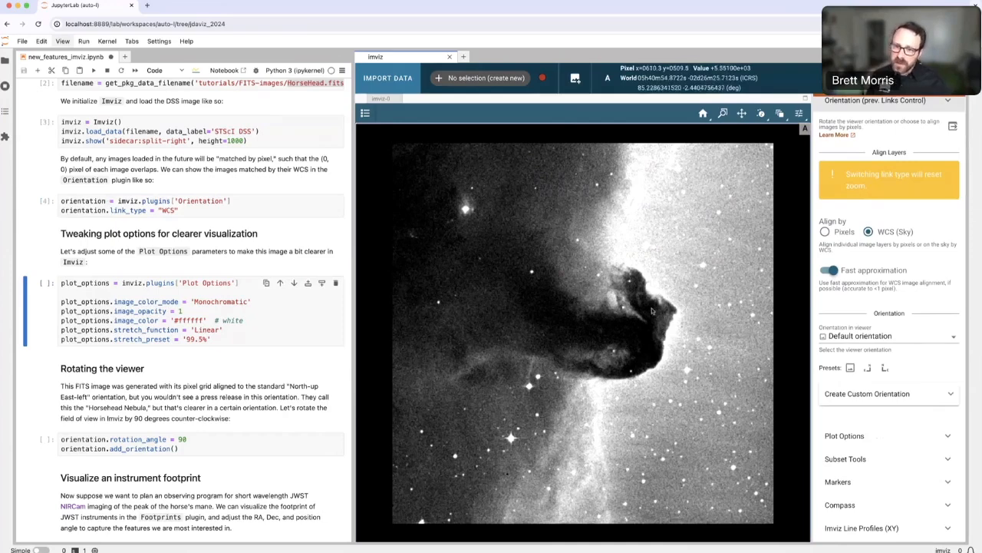
{"action": "mouse_move", "coordinate": [675, 295]}
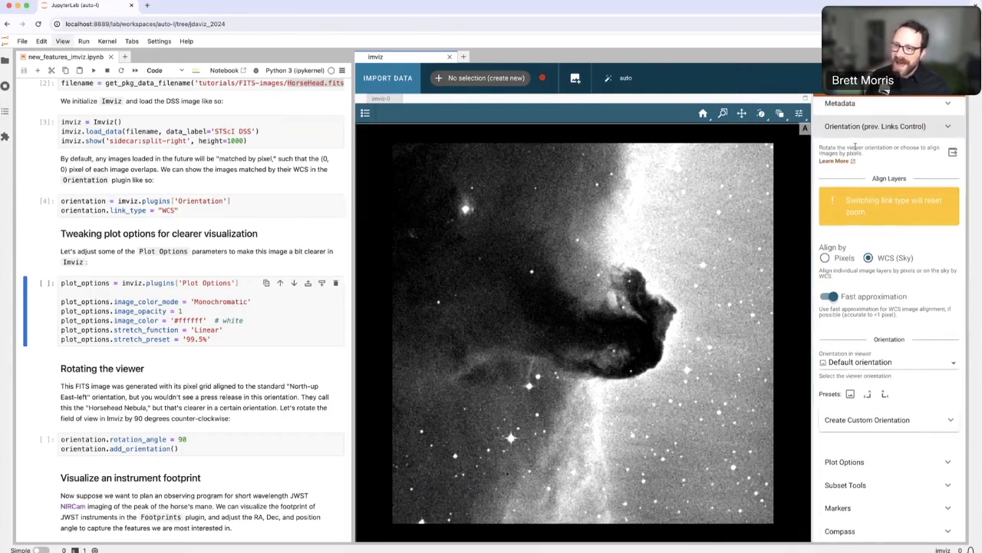
{"action": "mouse_move", "coordinate": [844, 137]}
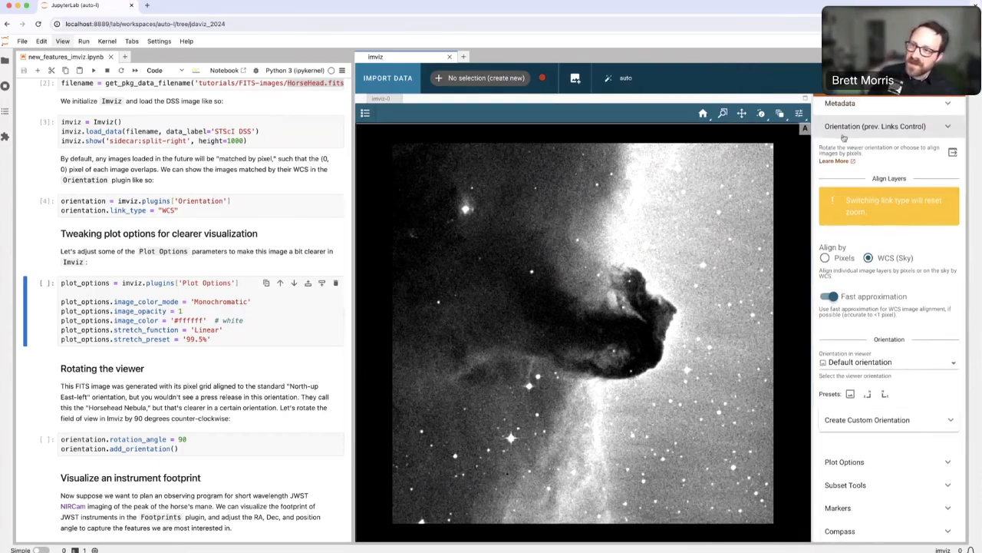
Run the Plot Options cell so the Horsehead shows monochromatic white, linear stretch, 99.5% preset.
{"action": "left_click", "coordinate": [875, 126]}
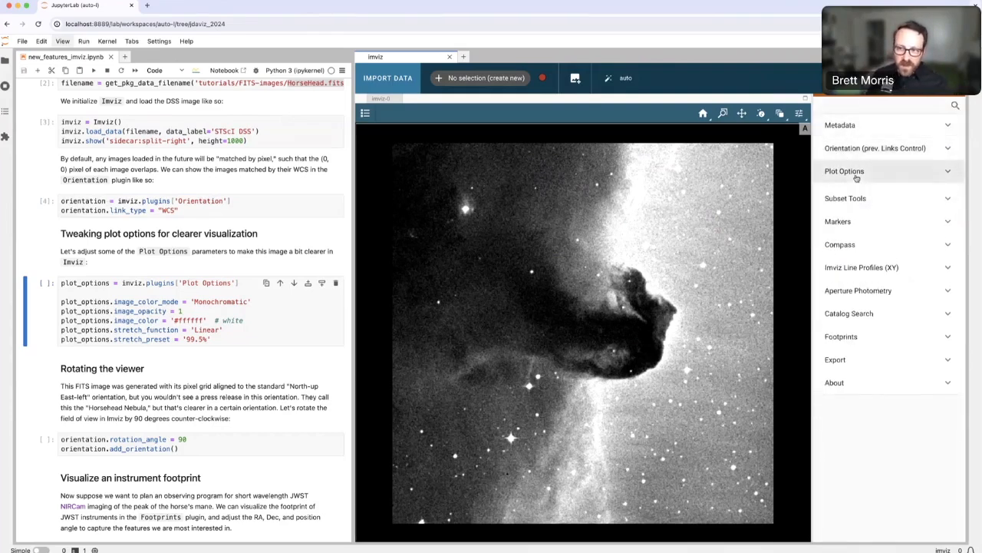
{"action": "left_click", "coordinate": [844, 172]}
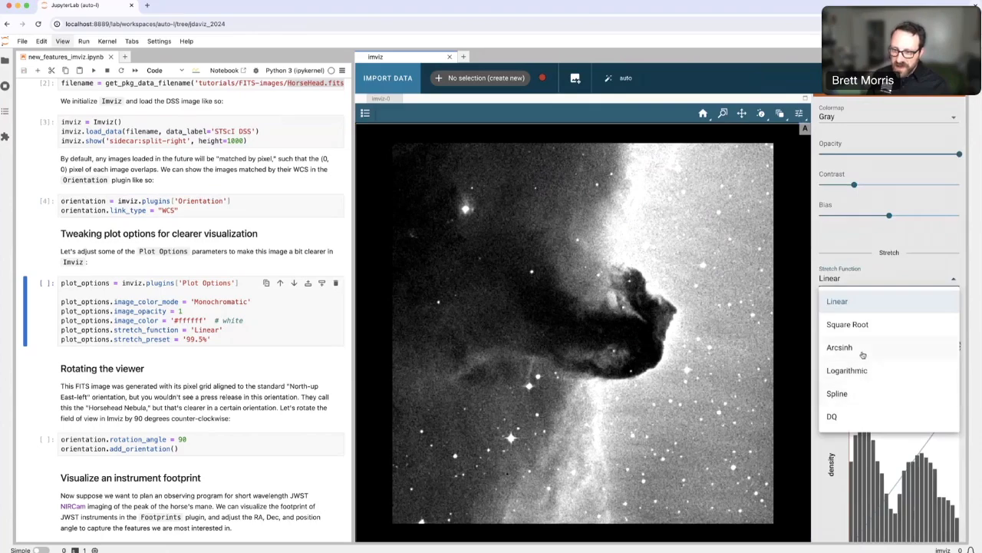
{"action": "left_click", "coordinate": [838, 347]}
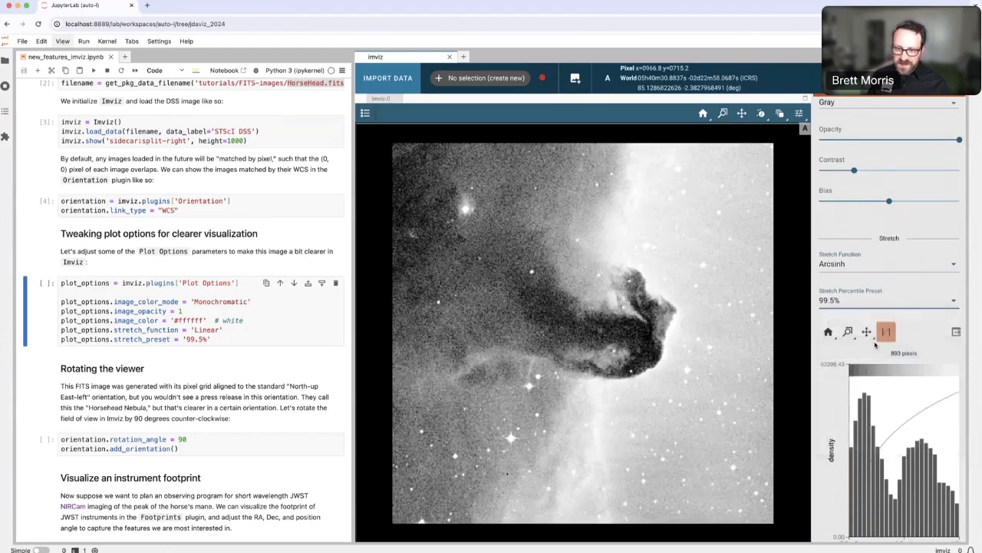
{"action": "scroll", "scroll_direction": "down", "scroll_amount": 3}
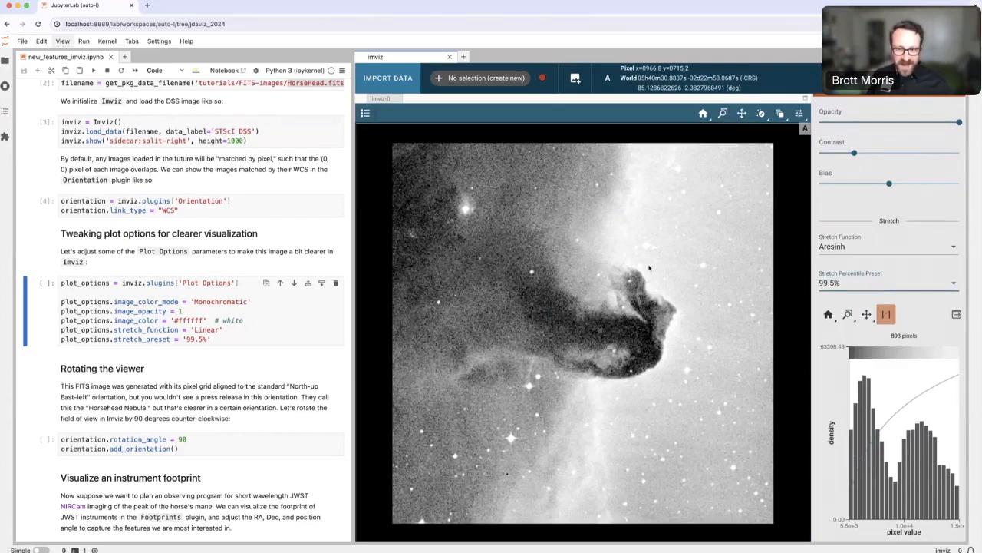
{"action": "left_click", "coordinate": [146, 310]}
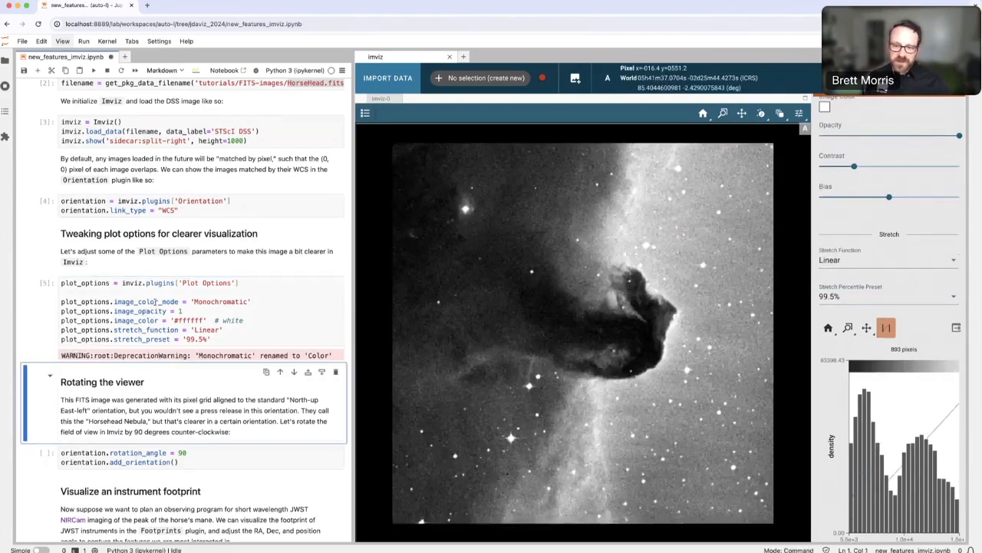
{"action": "scroll", "scroll_direction": "down", "scroll_amount": 3}
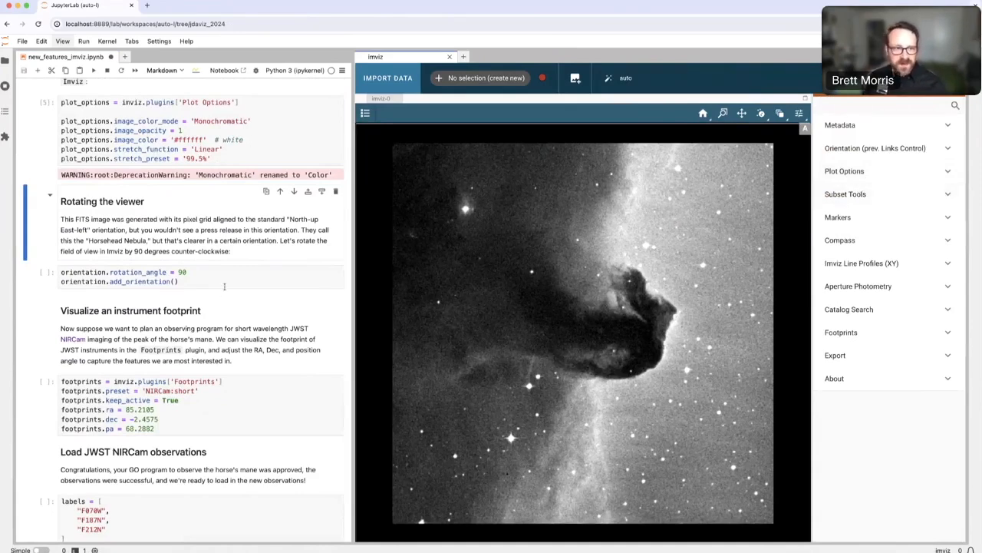
Run the rotation cell and confirm the new CCW 90.00 deg east-left orientation in the viewer data menu.
{"action": "left_click", "coordinate": [181, 283]}
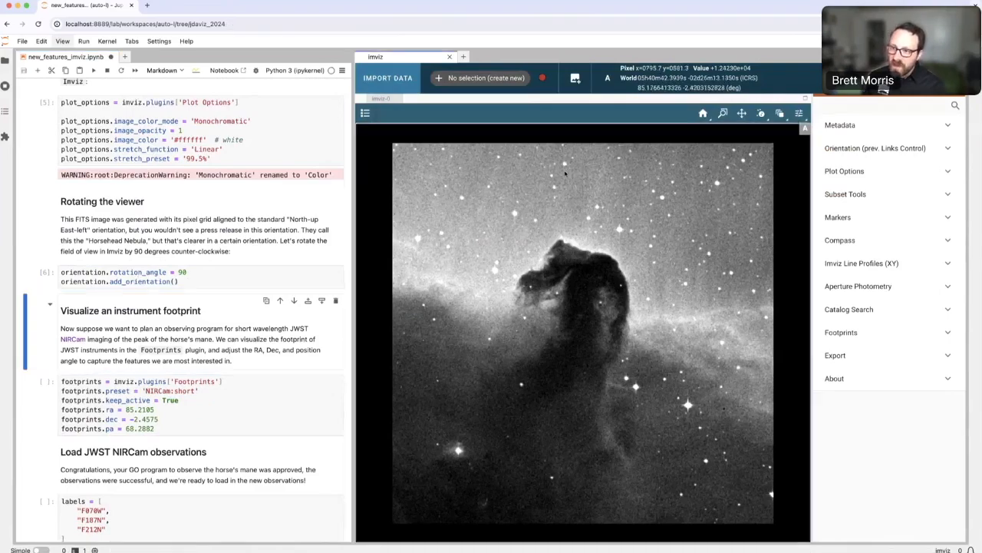
{"action": "left_click", "coordinate": [875, 148]}
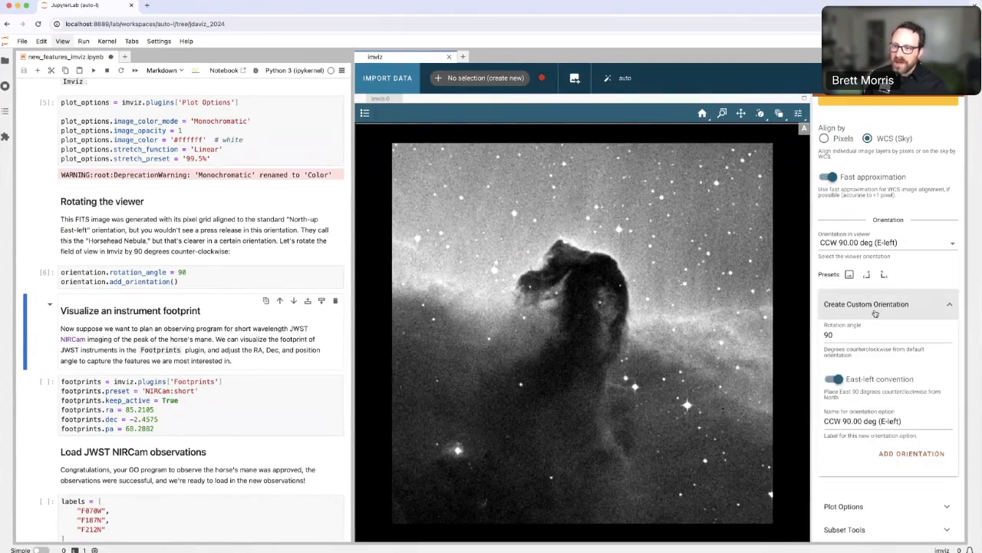
{"action": "scroll", "scroll_direction": "down", "scroll_amount": 3}
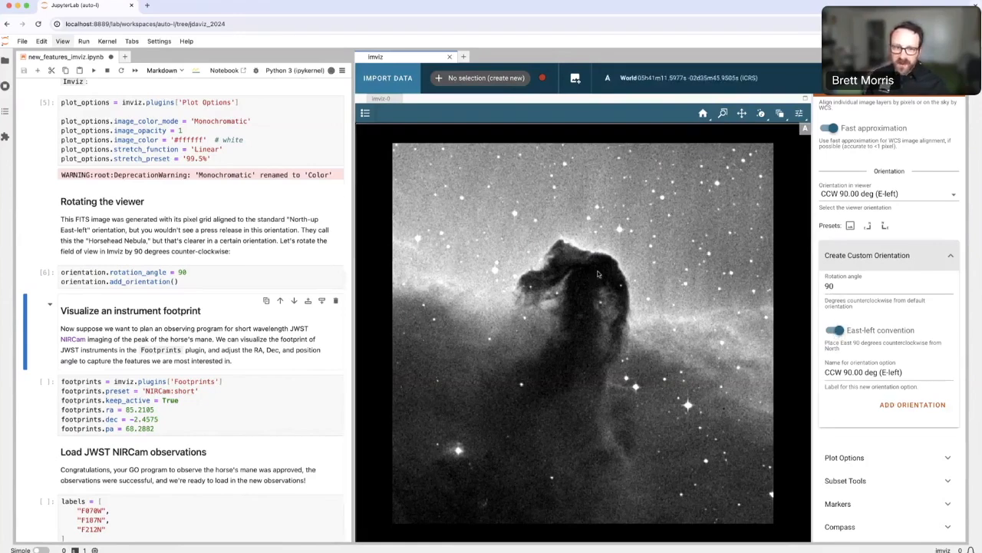
{"action": "mouse_move", "coordinate": [492, 211]}
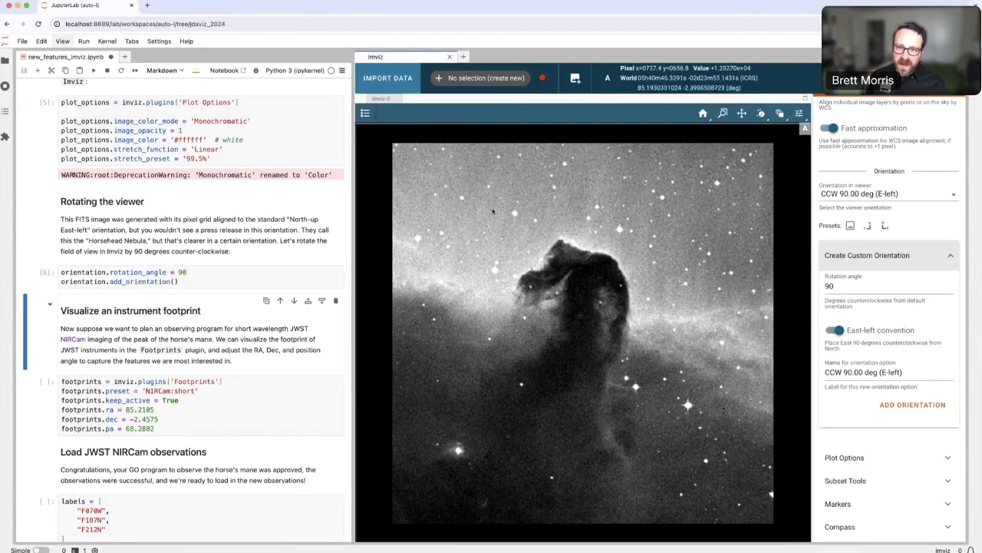
{"action": "left_click", "coordinate": [364, 114]}
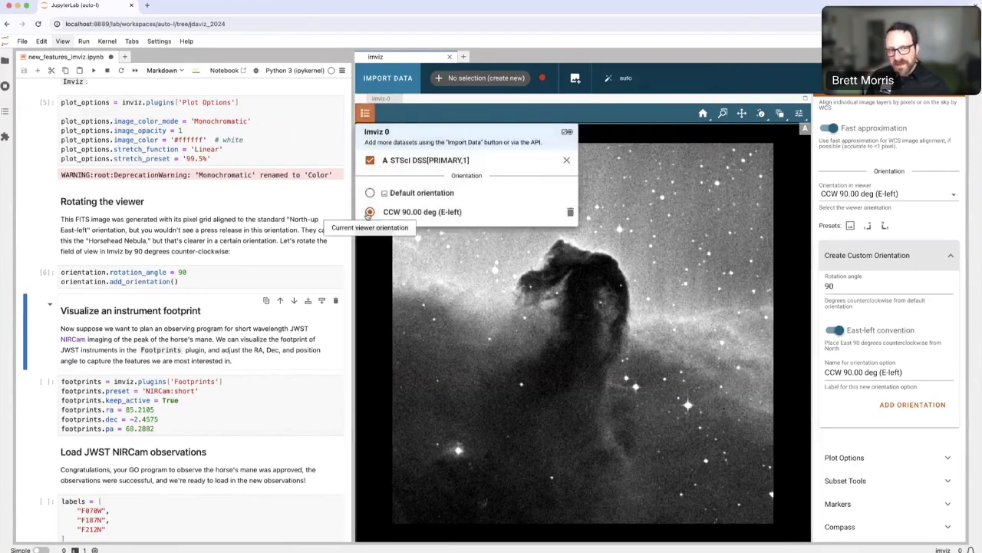
{"action": "left_click", "coordinate": [368, 193]}
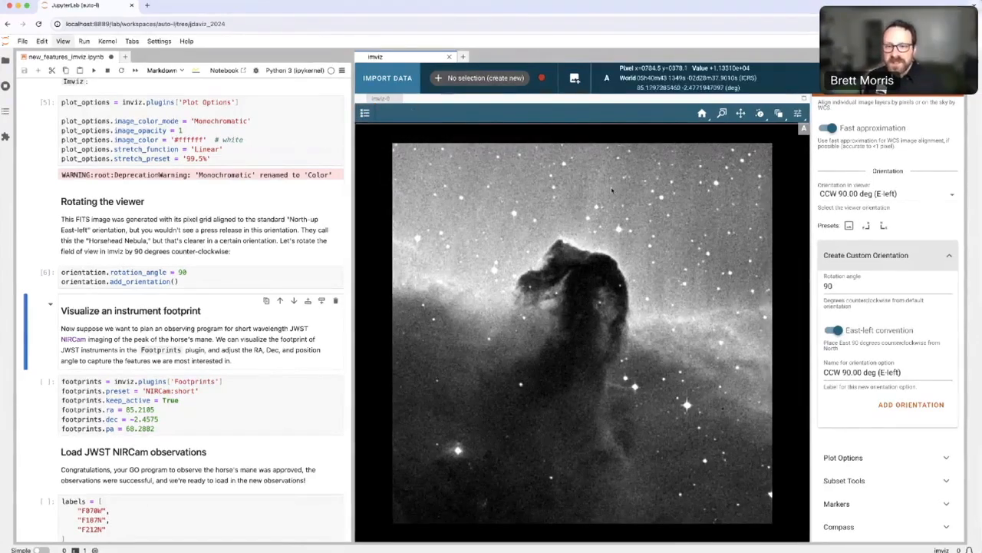
Zoom into the horse's head and collapse the Orientation plugin.
{"action": "left_click", "coordinate": [721, 113]}
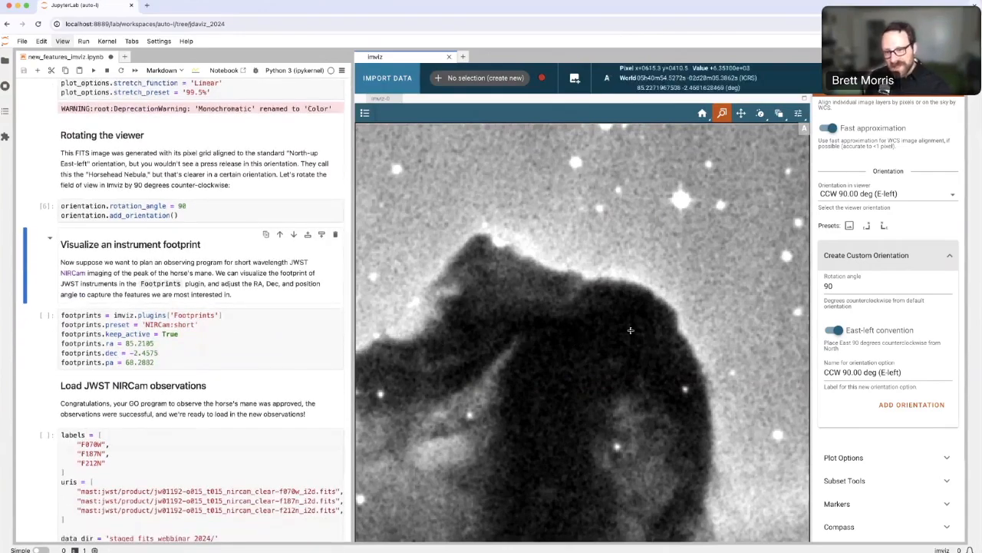
{"action": "mouse_move", "coordinate": [545, 328]}
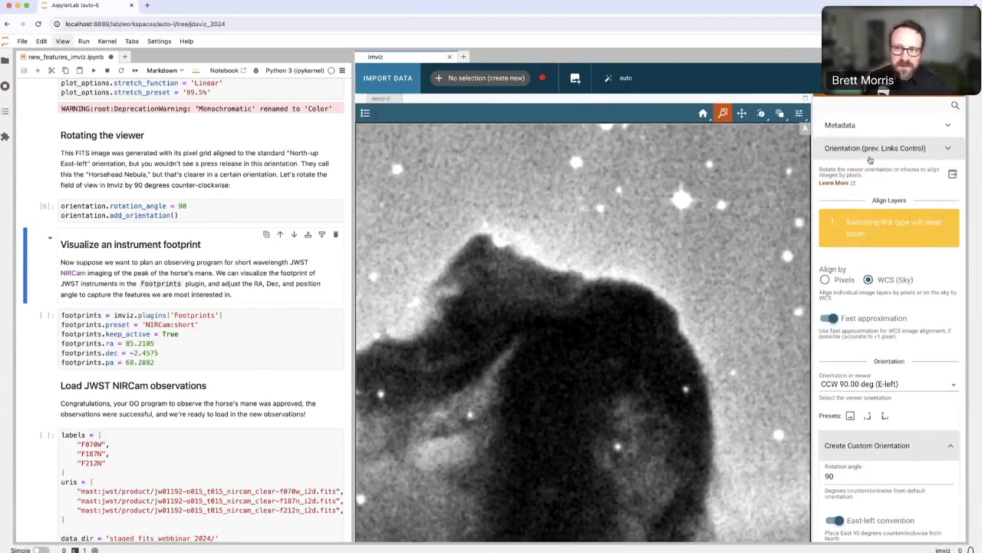
{"action": "left_click", "coordinate": [875, 148]}
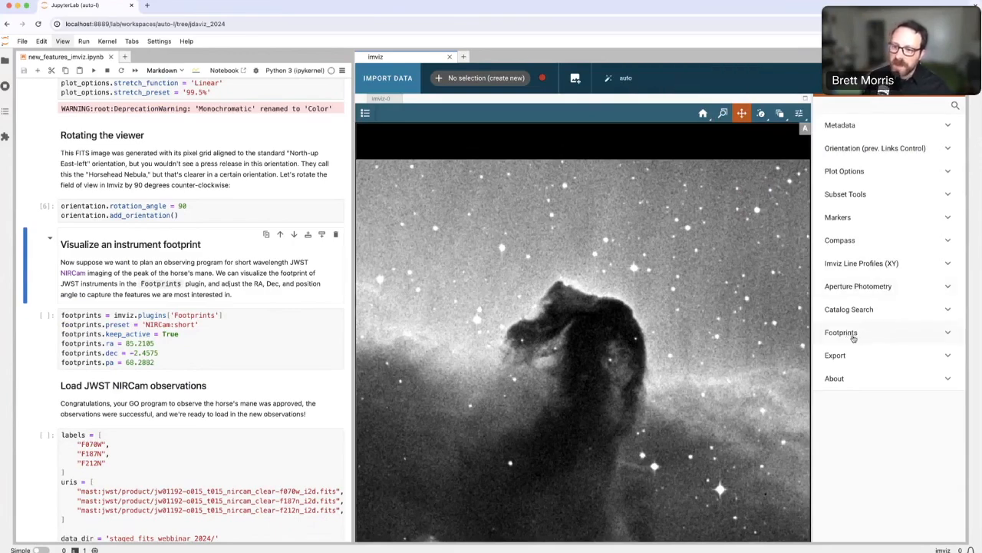
In the Footprints plugin, raise the footprint fill opacity.
{"action": "left_click", "coordinate": [841, 332]}
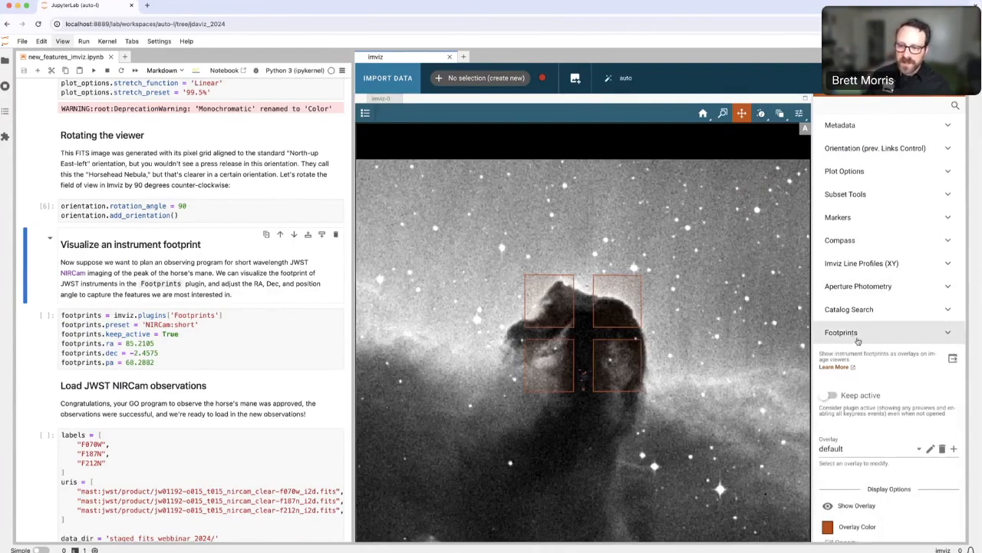
{"action": "scroll", "scroll_direction": "down", "scroll_amount": 3}
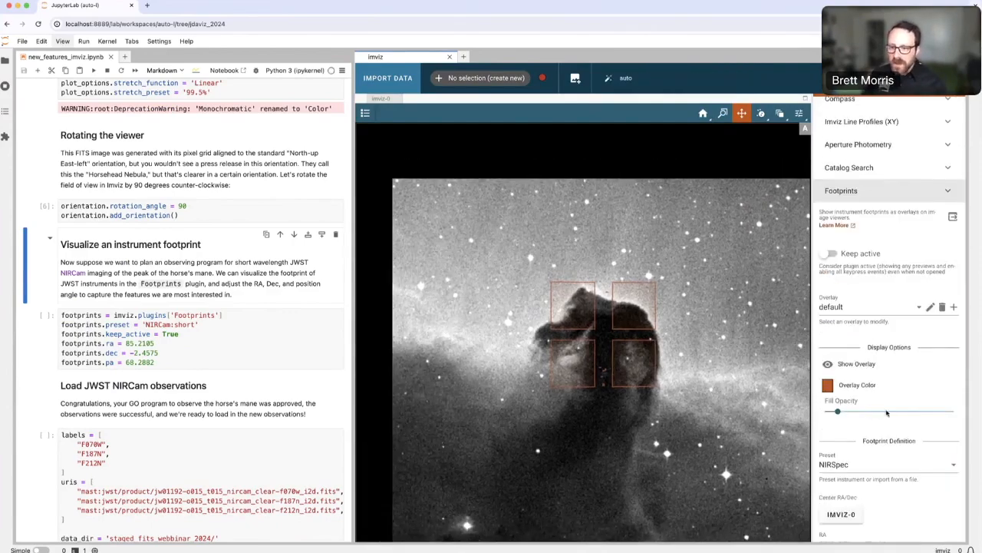
{"action": "left_click_drag", "start_coordinate": [837, 412], "coordinate": [884, 412]}
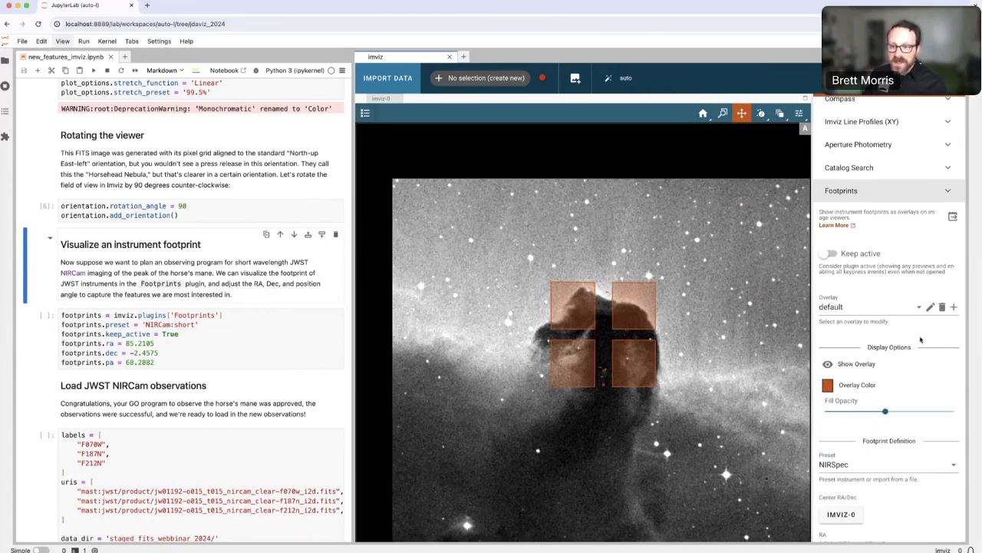
{"action": "scroll", "scroll_direction": "down", "scroll_amount": 3}
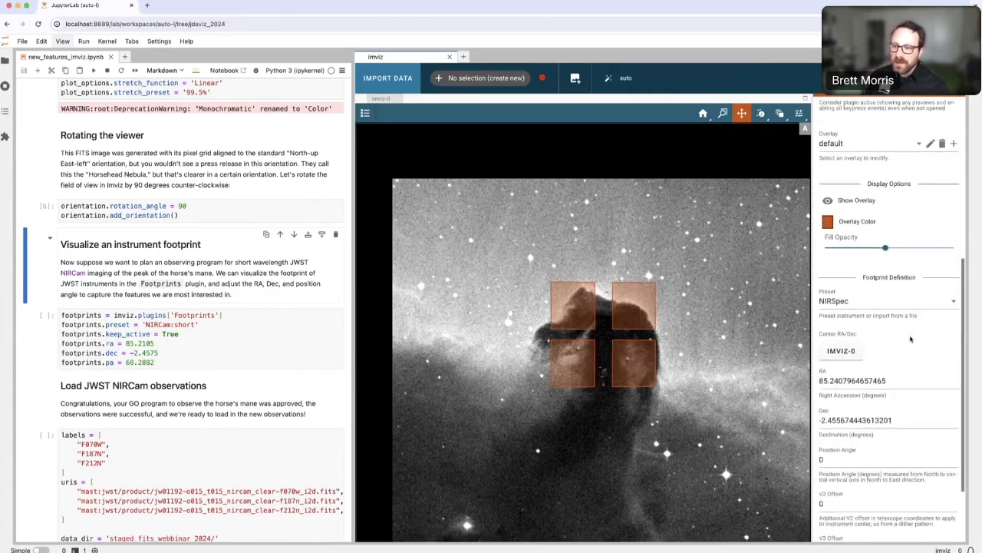
Change the footprint preset from NIRSpec to NIRISS, then to NIRCam:short.
{"action": "left_click", "coordinate": [888, 301]}
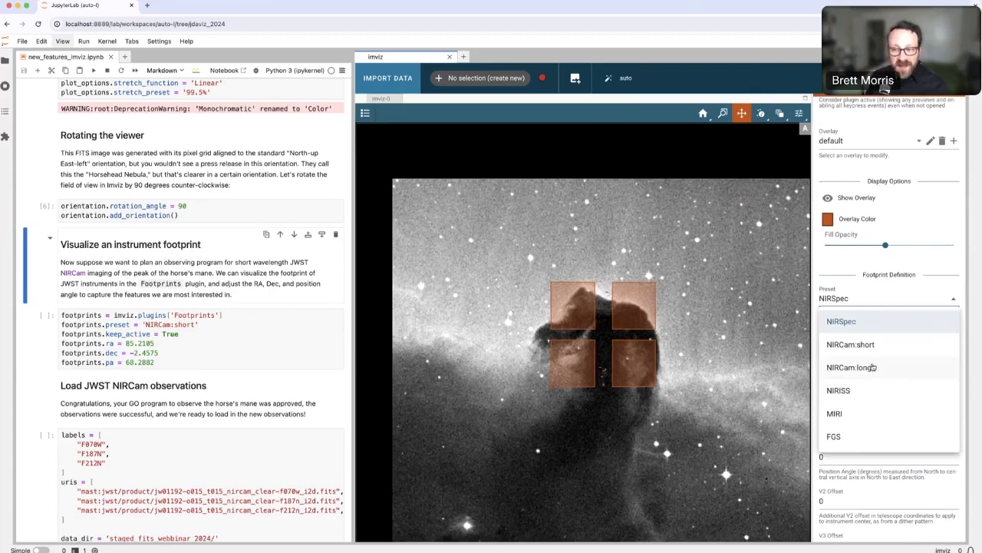
{"action": "mouse_move", "coordinate": [867, 392]}
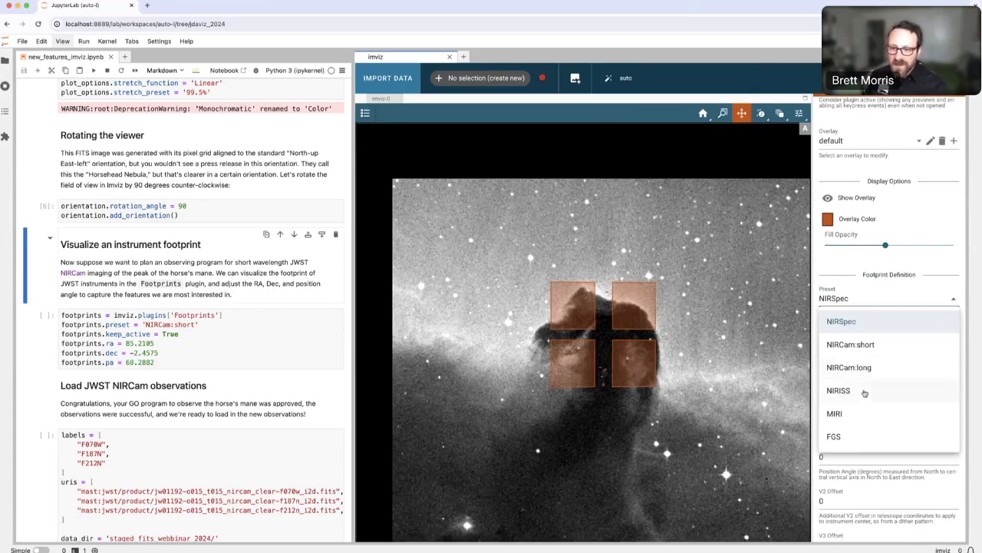
{"action": "left_click", "coordinate": [838, 391]}
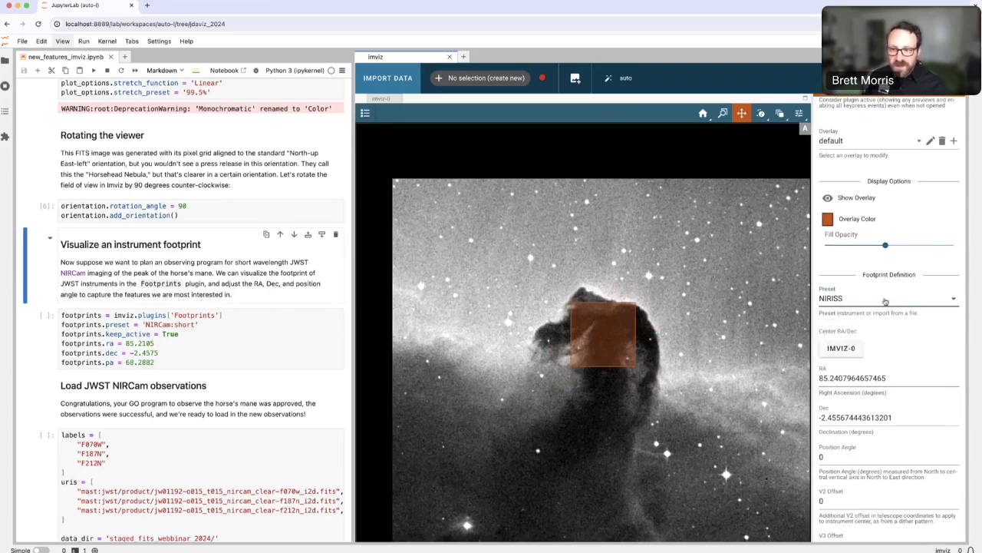
{"action": "left_click", "coordinate": [887, 298]}
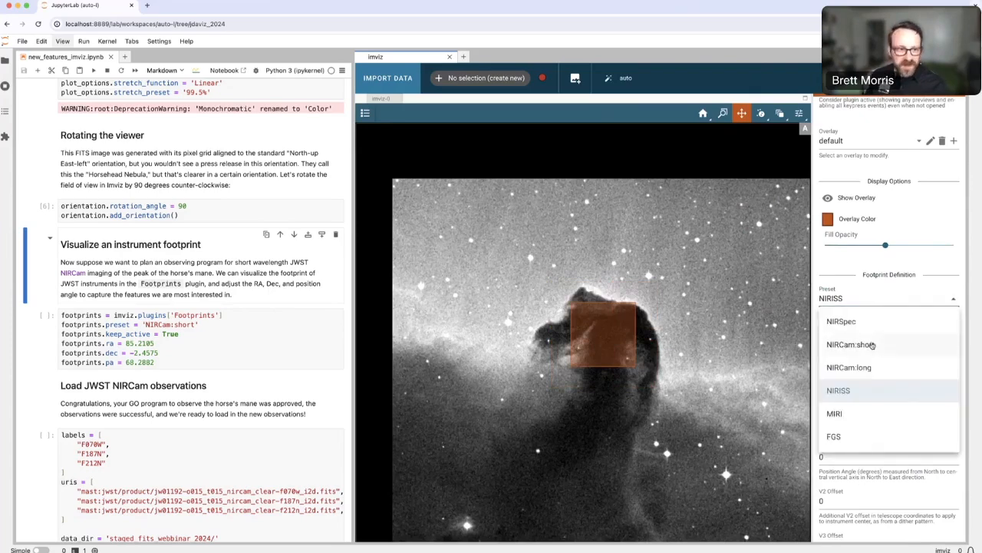
{"action": "left_click", "coordinate": [852, 344]}
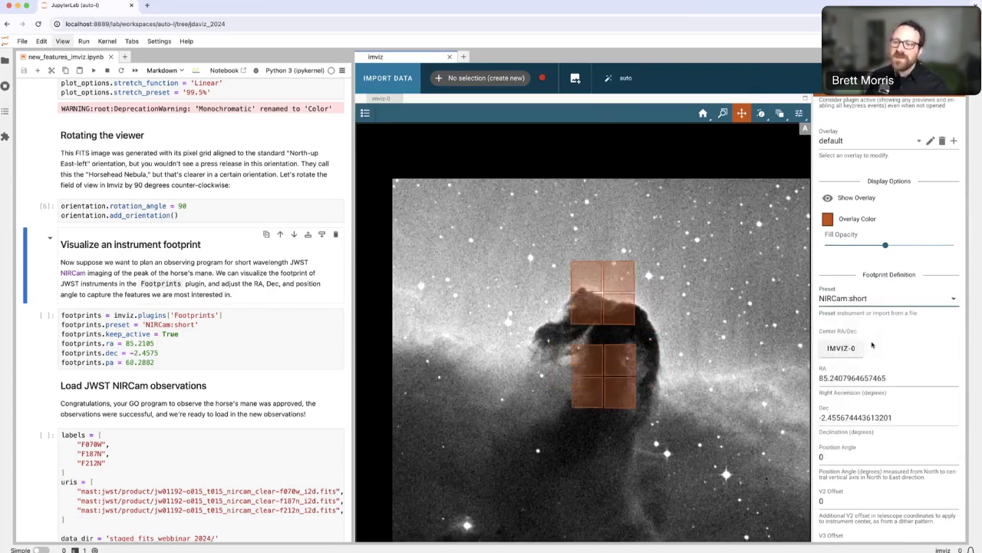
{"action": "scroll", "scroll_direction": "down", "scroll_amount": 3}
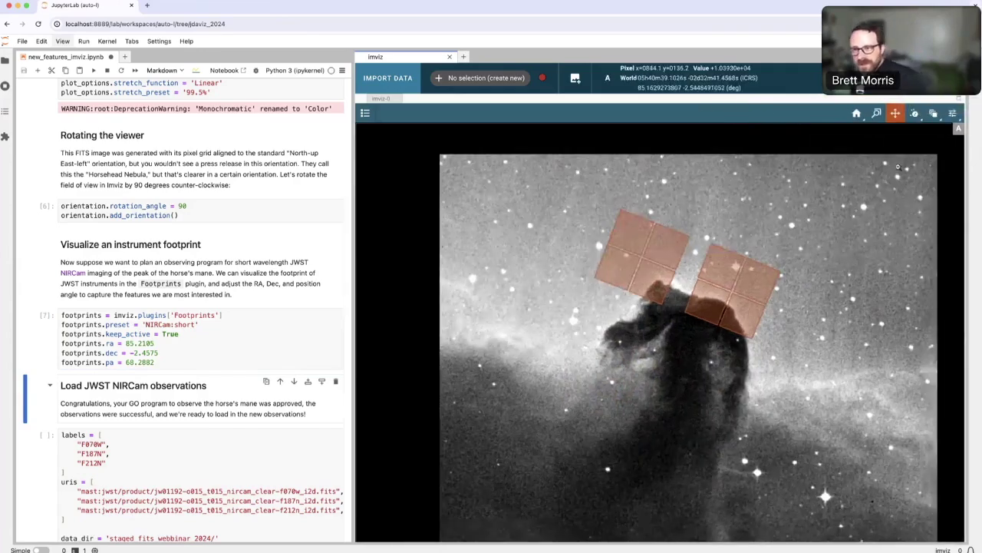
{"action": "mouse_move", "coordinate": [900, 163]}
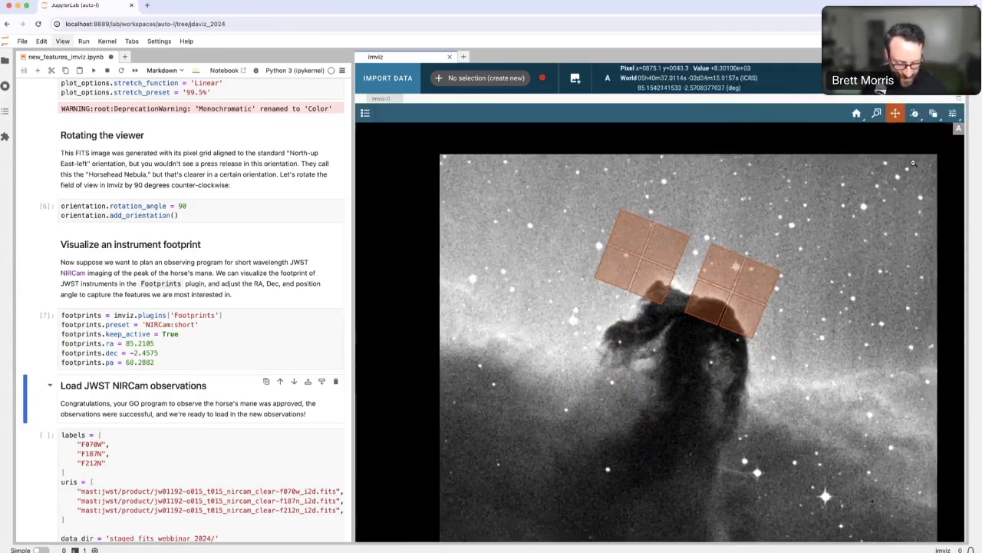
{"action": "mouse_move", "coordinate": [896, 113]}
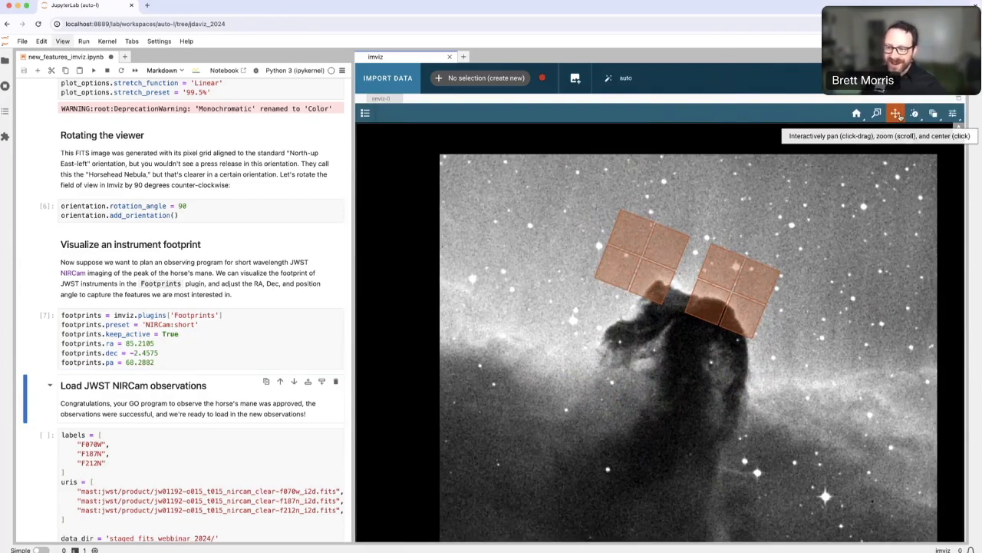
{"action": "mouse_move", "coordinate": [715, 316]}
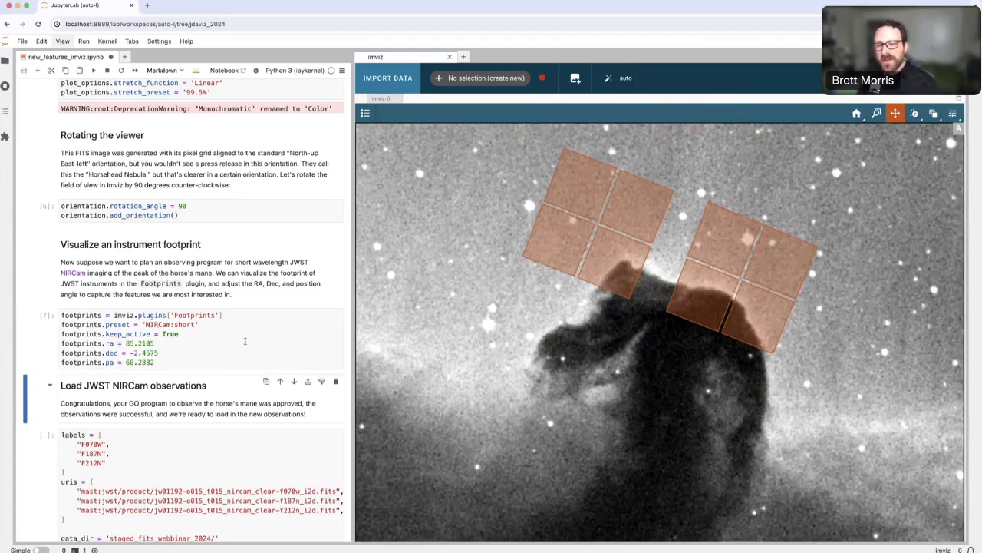
Run the cell that loads the cached F070W, F187N and F212N NIRCam observations into Imviz.
{"action": "scroll", "scroll_direction": "down", "scroll_amount": 3}
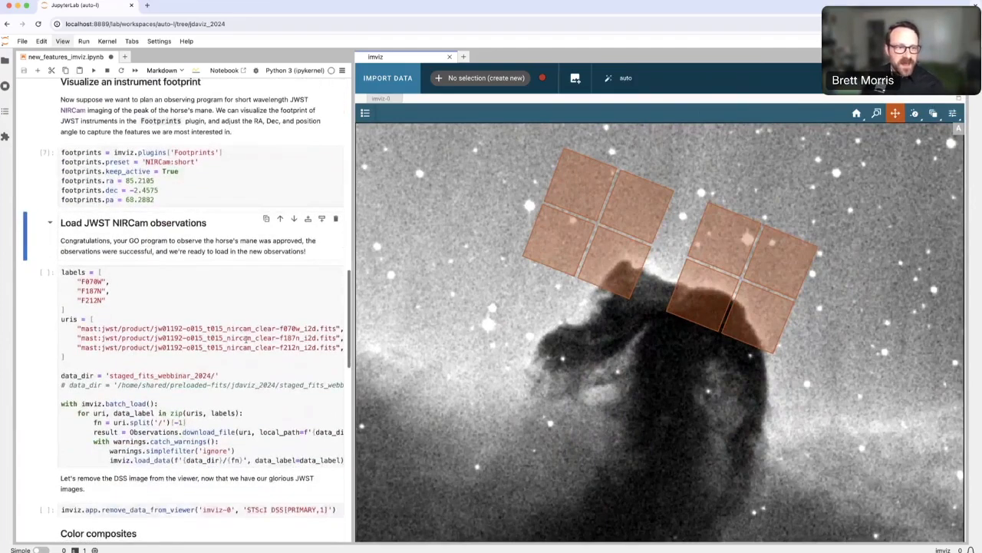
{"action": "scroll", "scroll_direction": "down", "scroll_amount": 3}
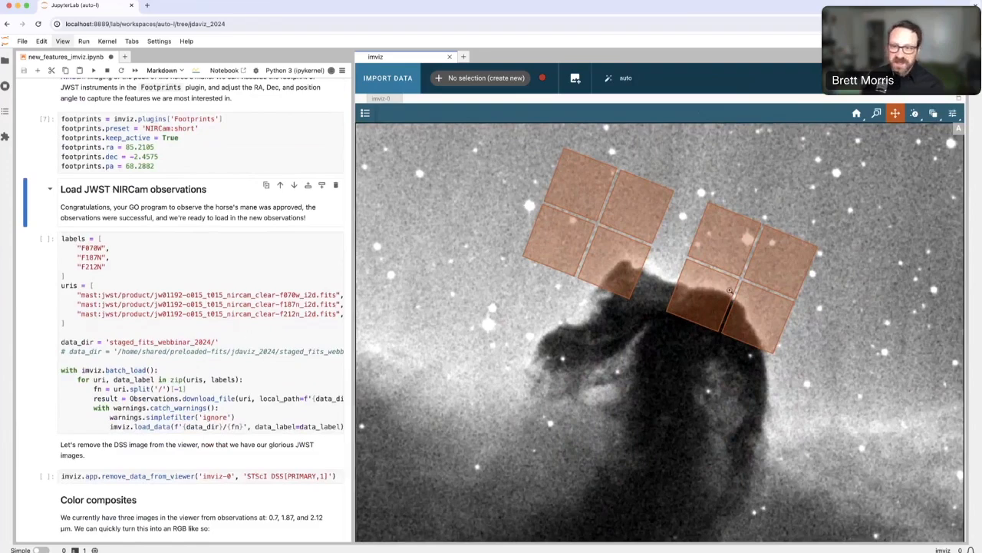
{"action": "mouse_move", "coordinate": [725, 291]}
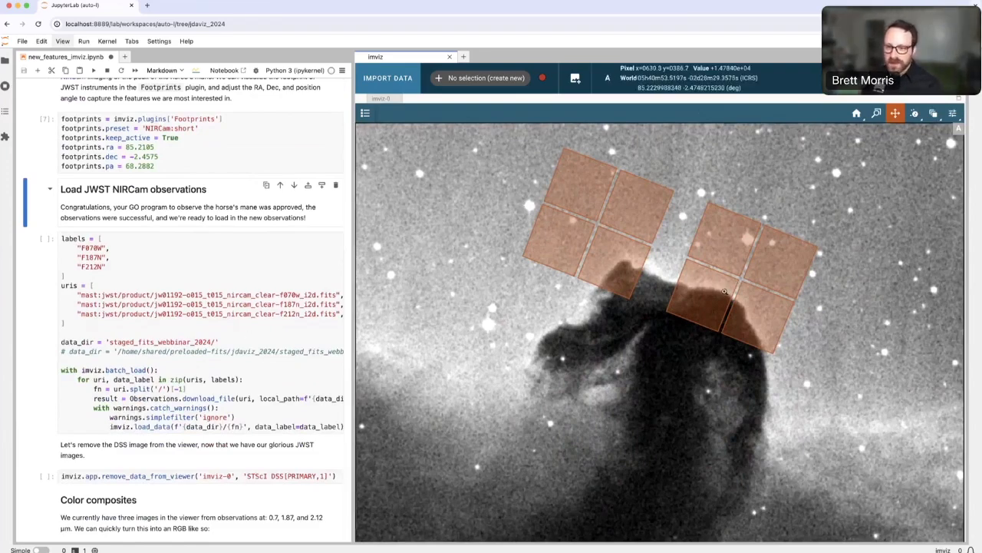
{"action": "mouse_move", "coordinate": [681, 295]}
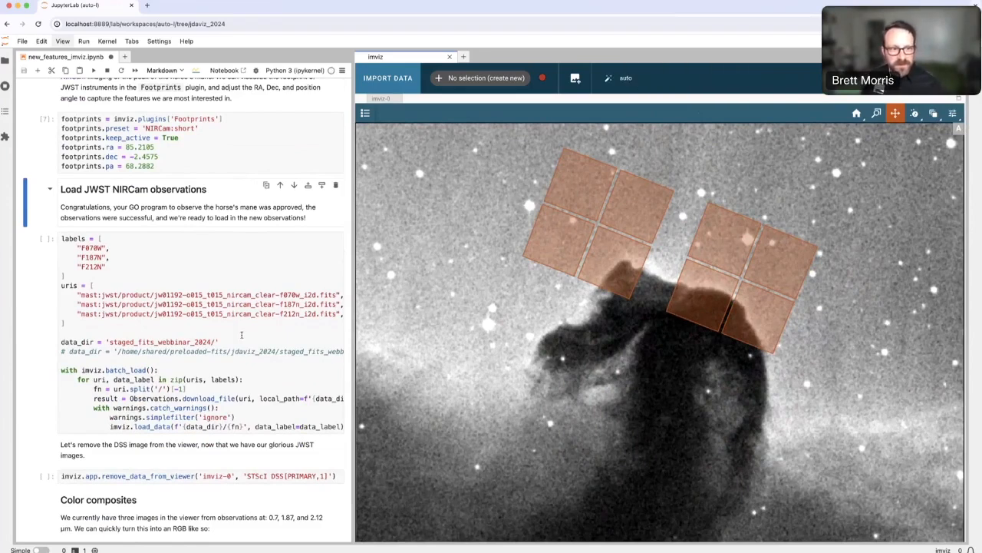
{"action": "left_click", "coordinate": [241, 334]}
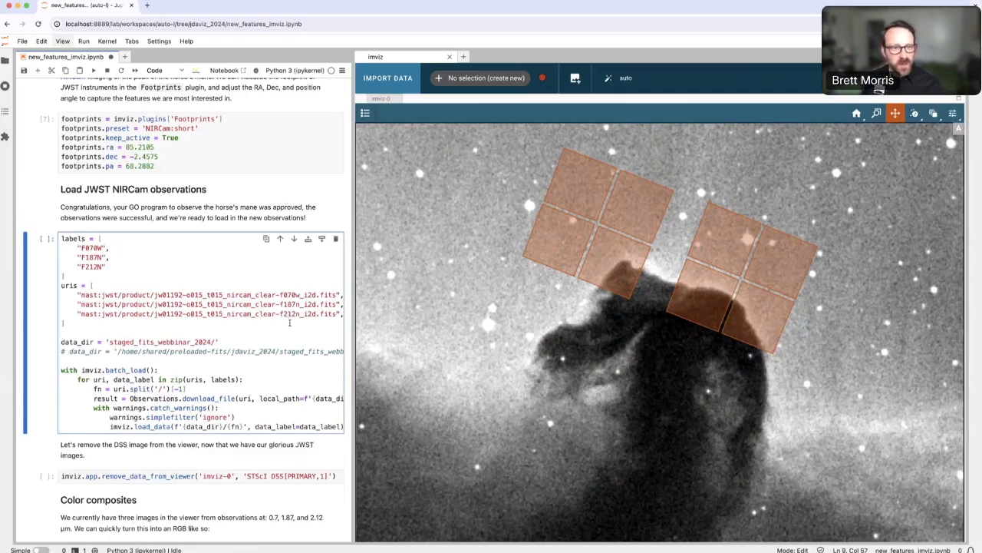
{"action": "scroll", "scroll_direction": "down", "scroll_amount": 3}
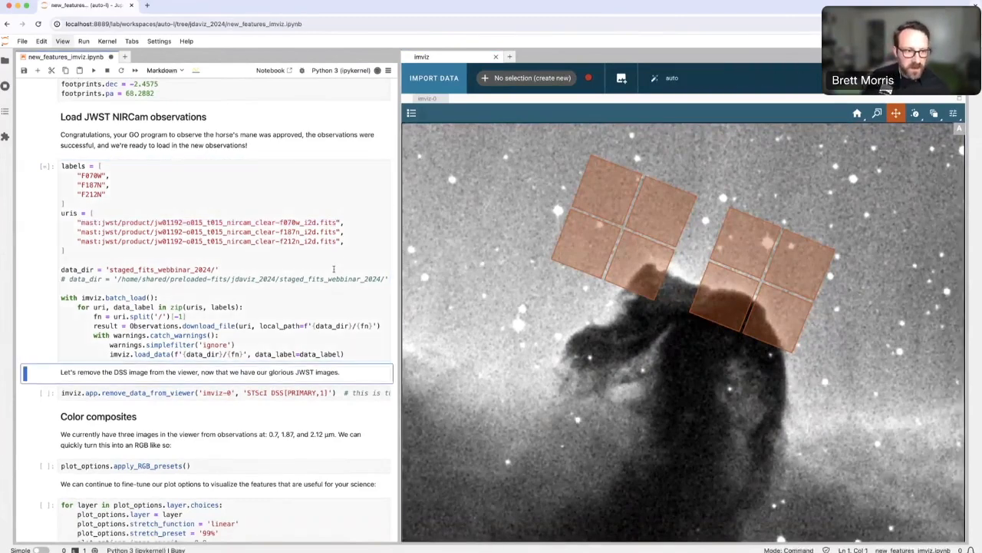
{"action": "key", "text": "Shift+Enter"}
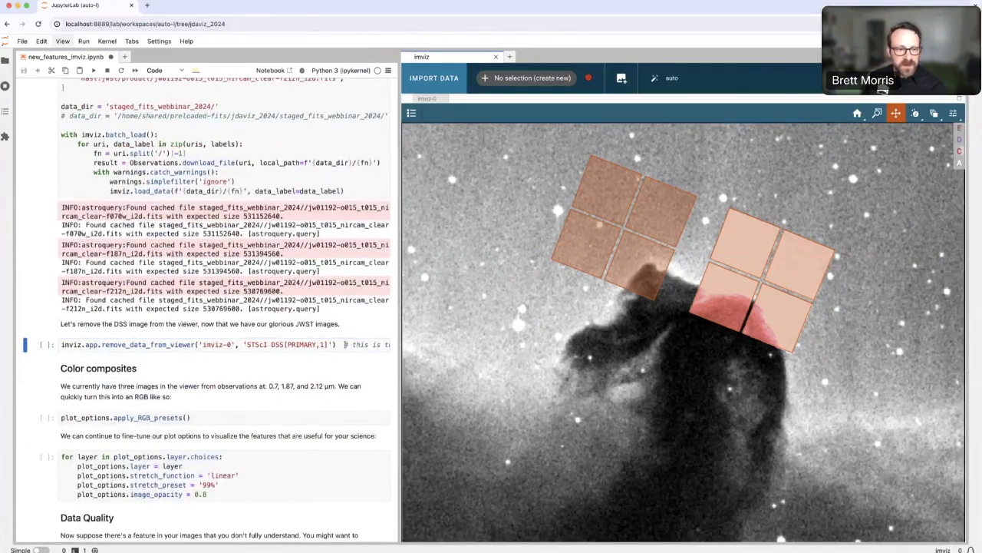
Remove the DSS Horsehead image via the viewer data menu, leaving the three NIRCam images.
{"action": "left_click", "coordinate": [215, 343]}
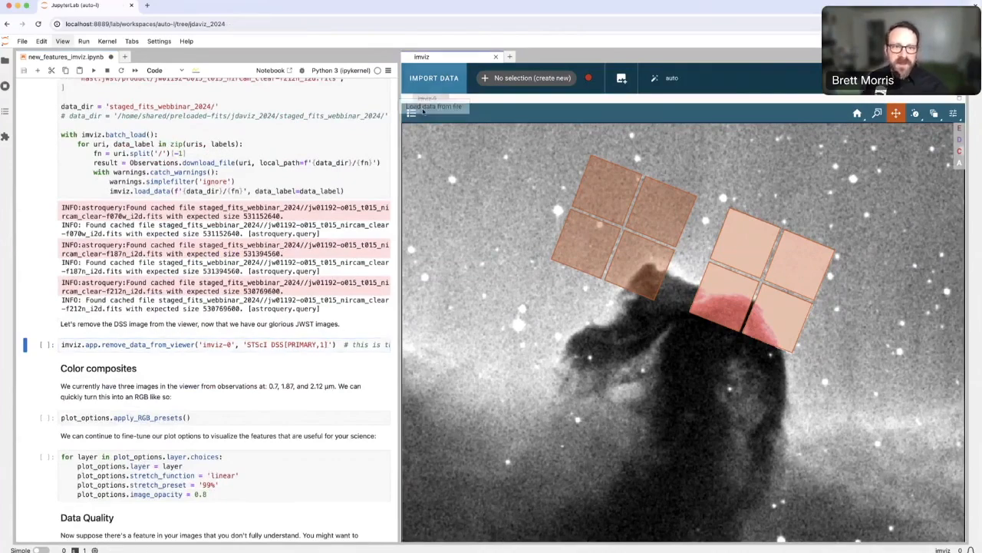
{"action": "left_click", "coordinate": [410, 113]}
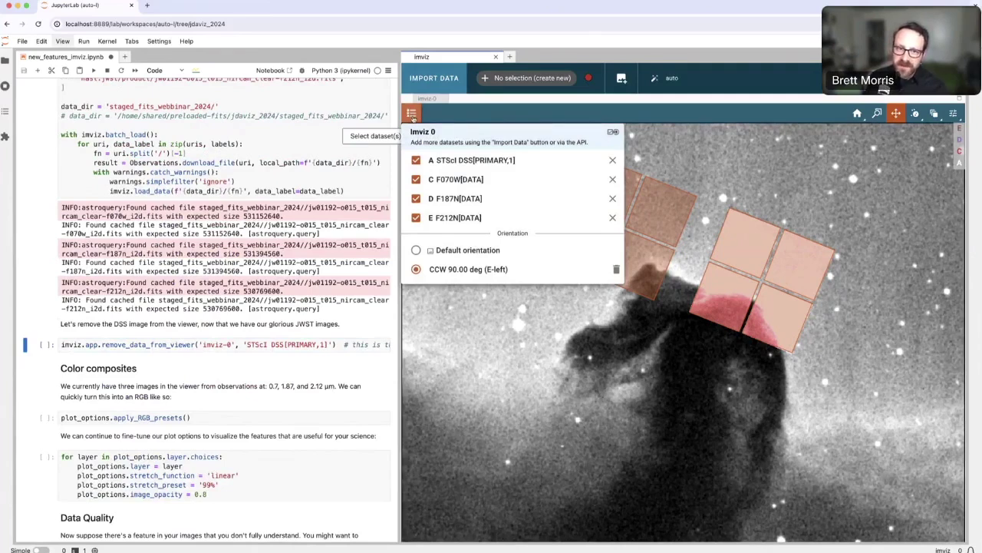
{"action": "mouse_move", "coordinate": [613, 162]}
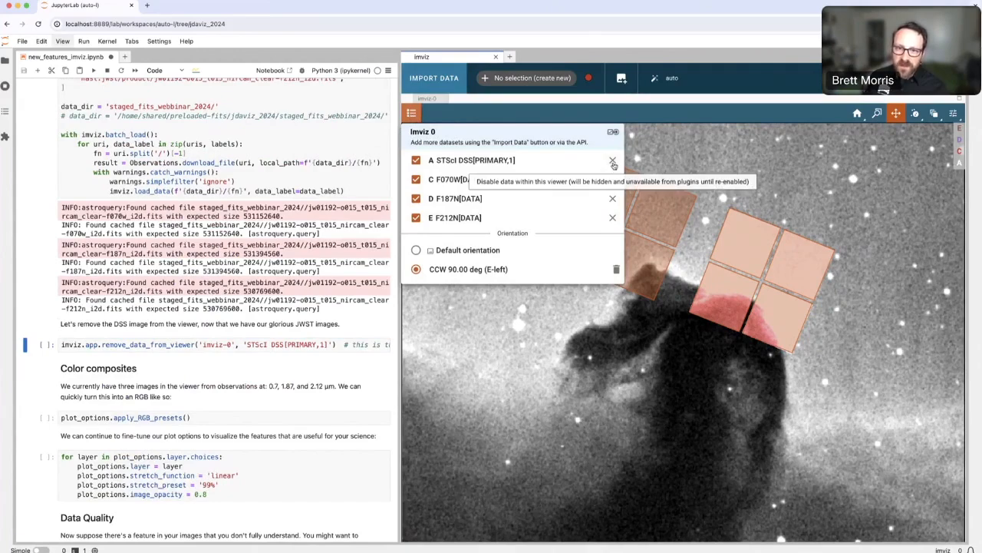
{"action": "left_click", "coordinate": [613, 160]}
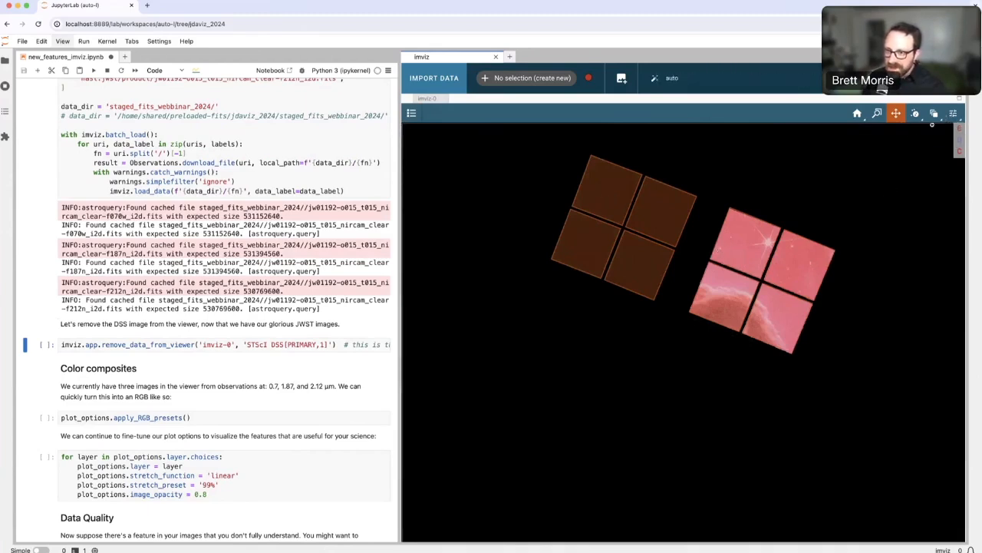
{"action": "left_click", "coordinate": [411, 113]}
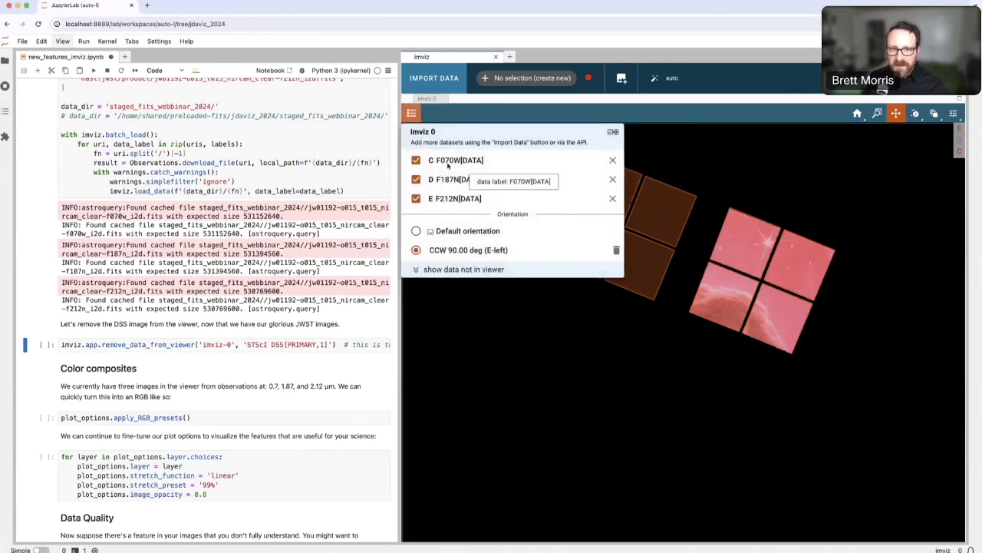
{"action": "mouse_move", "coordinate": [454, 198]}
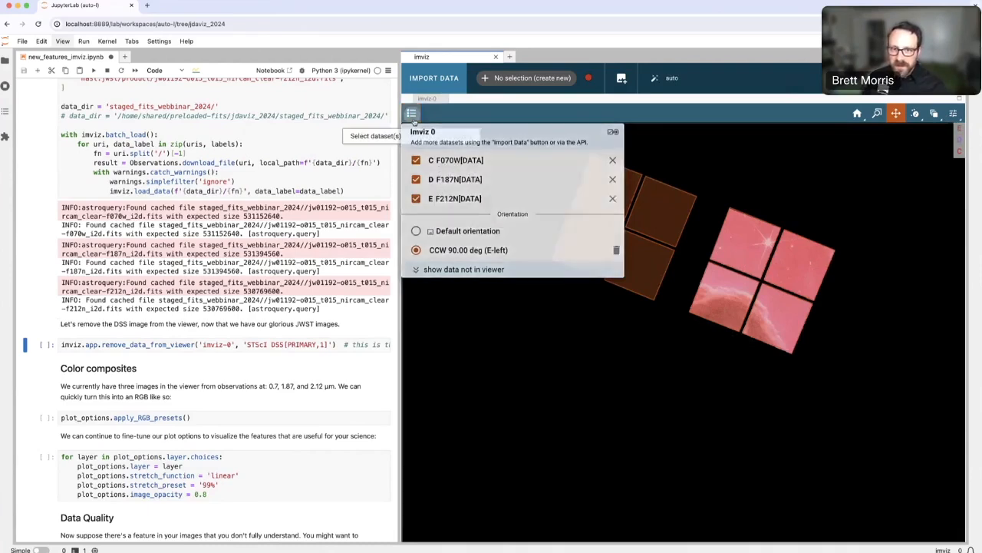
{"action": "left_click", "coordinate": [412, 114]}
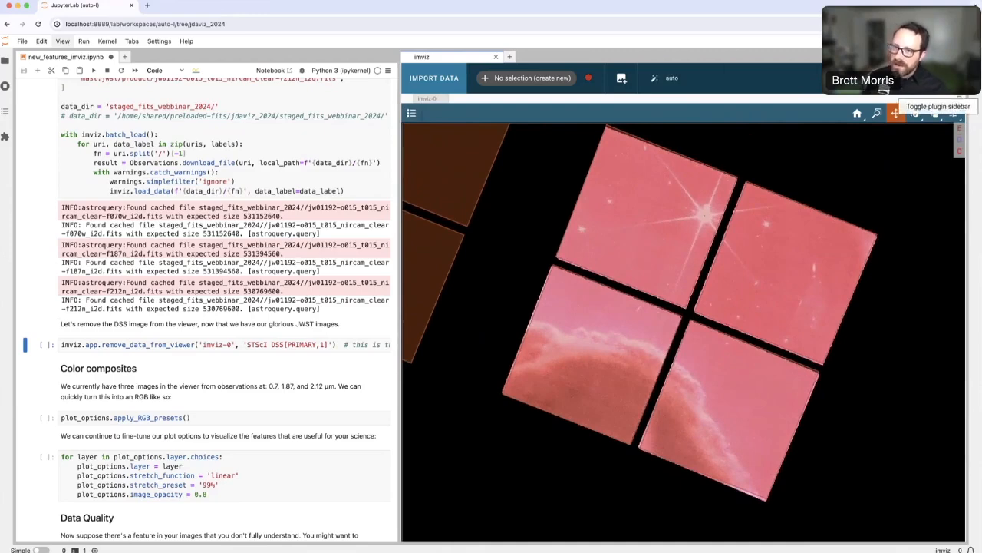
Turn off 'Keep active' in the Footprints plugin and collapse it to hide the NIRCam overlays.
{"action": "left_click", "coordinate": [961, 113]}
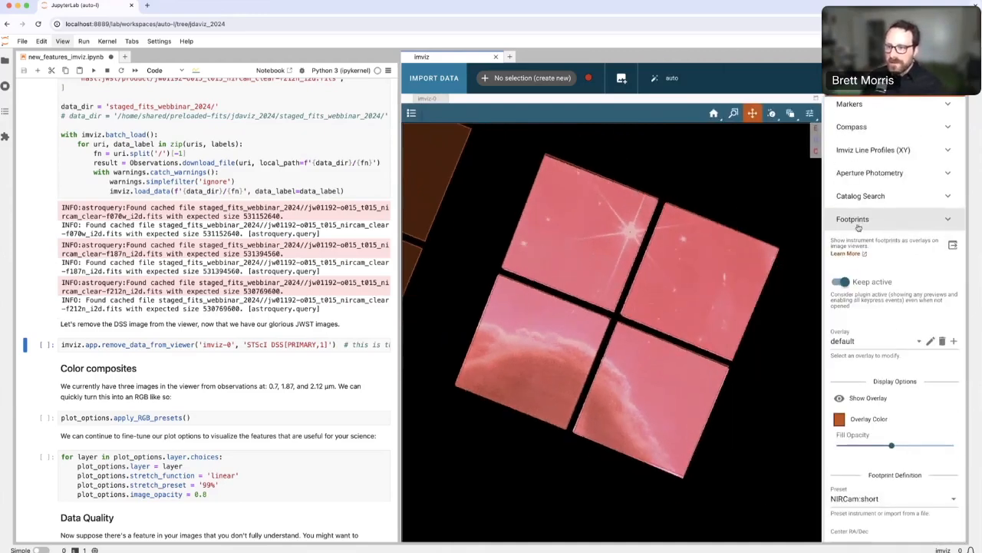
{"action": "left_click", "coordinate": [841, 283]}
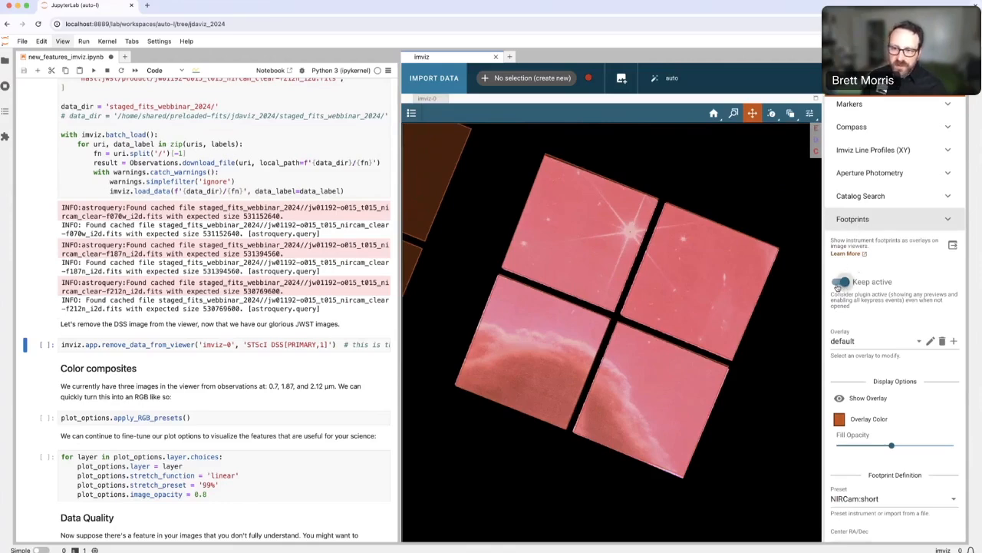
{"action": "left_click", "coordinate": [837, 281]}
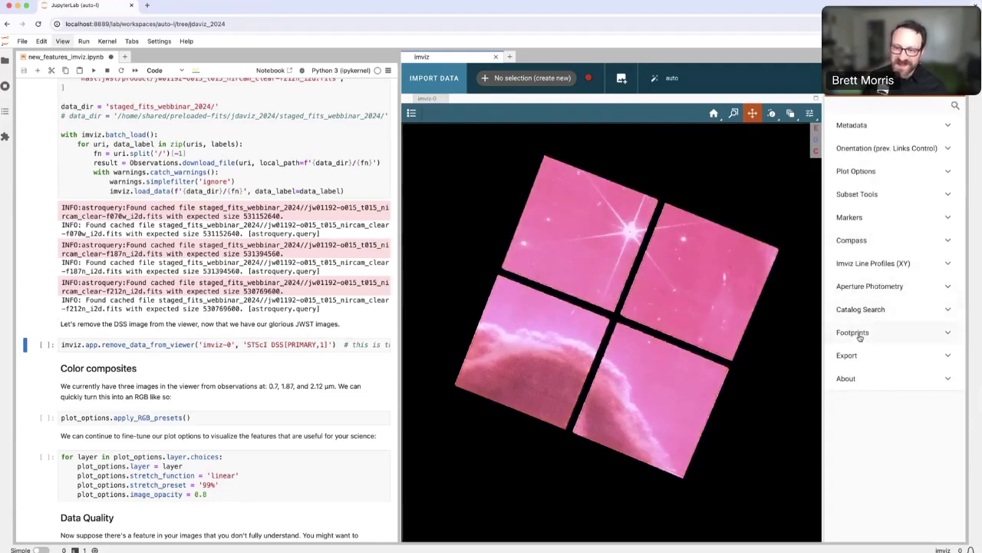
{"action": "left_click", "coordinate": [854, 331]}
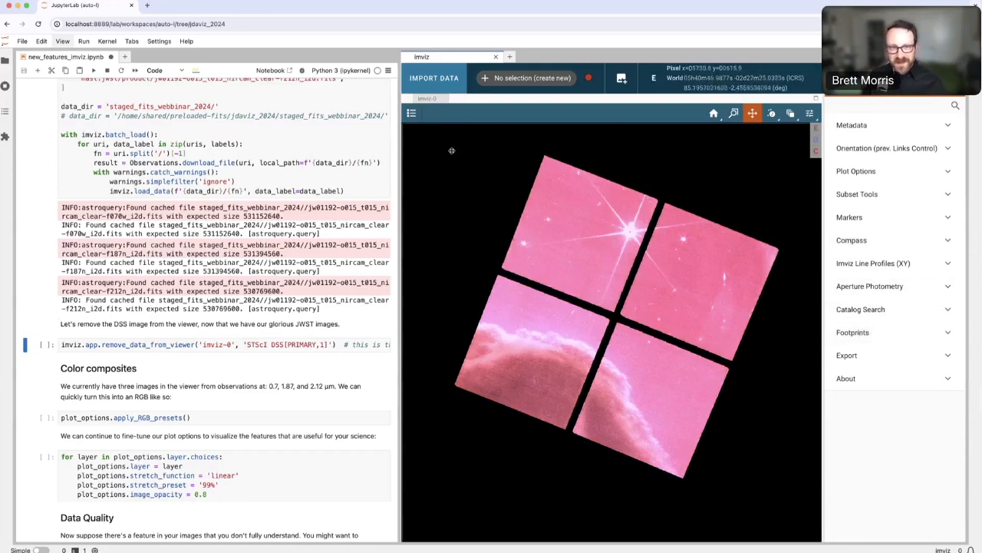
{"action": "left_click", "coordinate": [411, 114]}
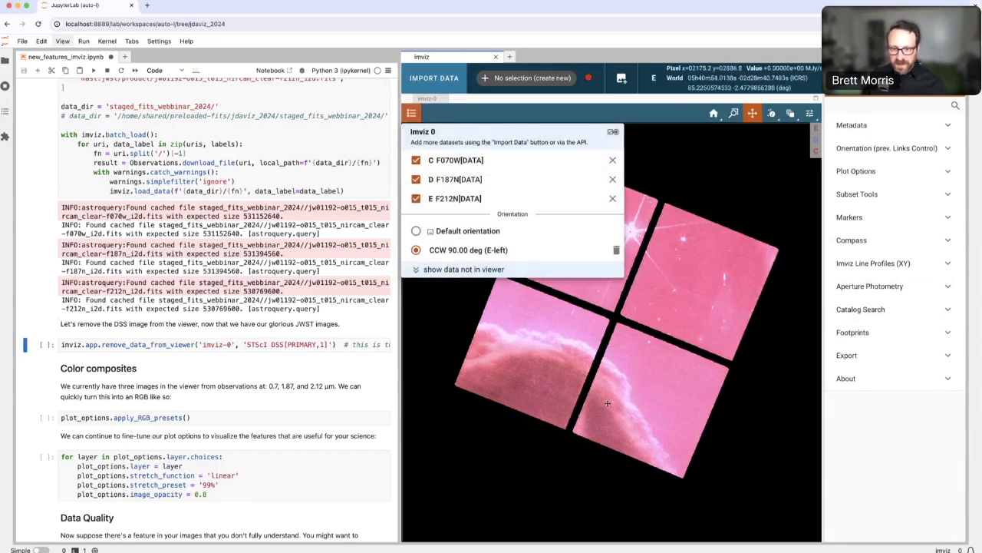
{"action": "mouse_move", "coordinate": [634, 351]}
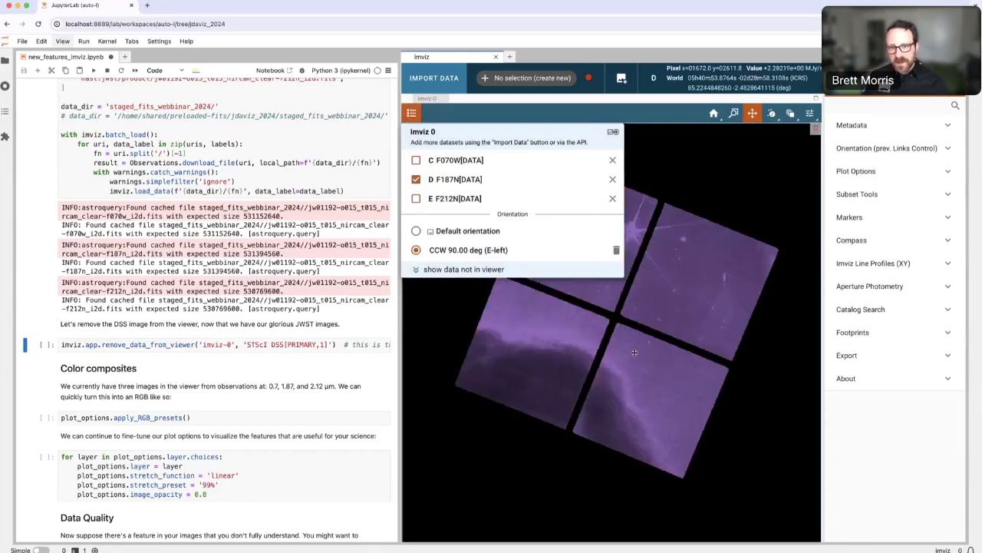
{"action": "left_click", "coordinate": [417, 198]}
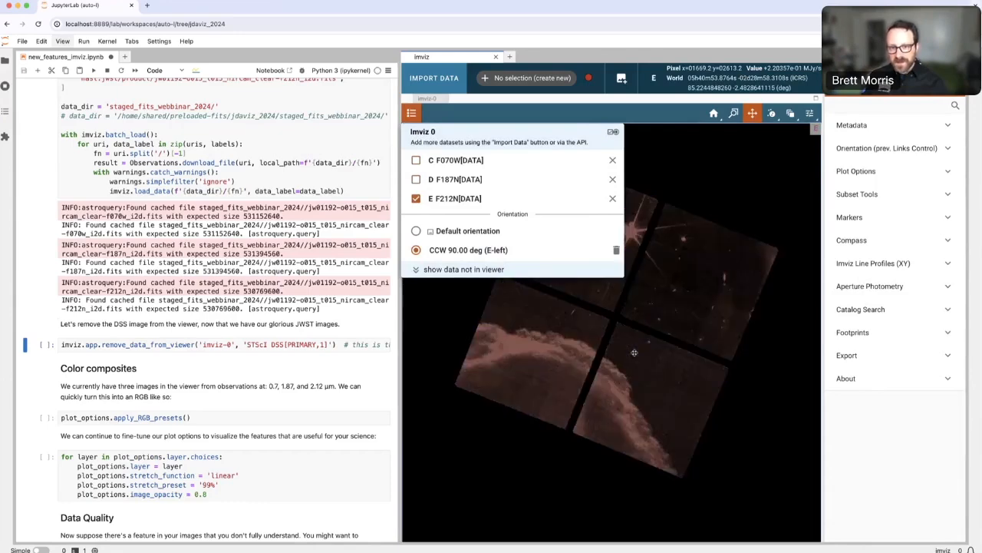
{"action": "mouse_move", "coordinate": [589, 333]}
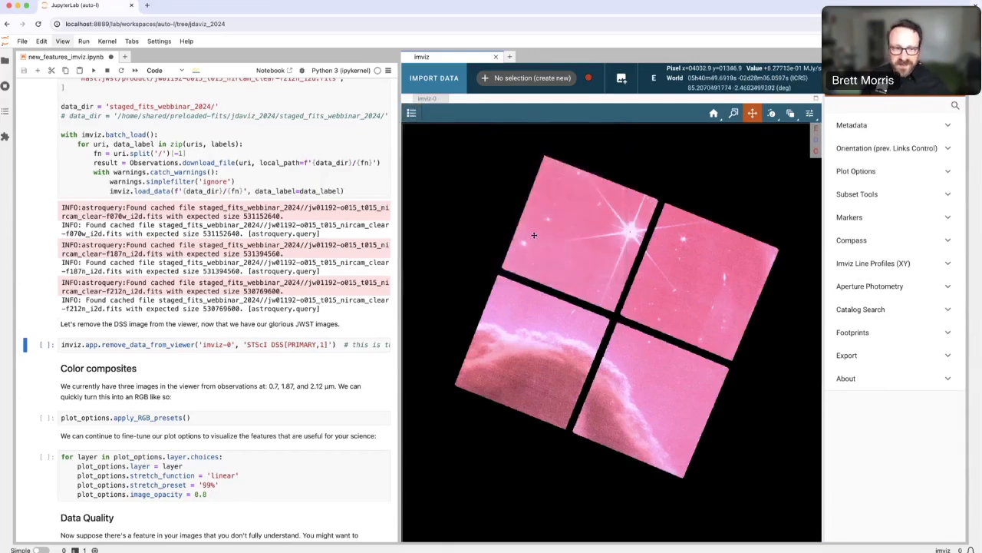
Assign RGB presets in Plot Options so F070W, F187N, F212N render as blue, green and red layers.
{"action": "scroll", "scroll_direction": "down", "scroll_amount": 3}
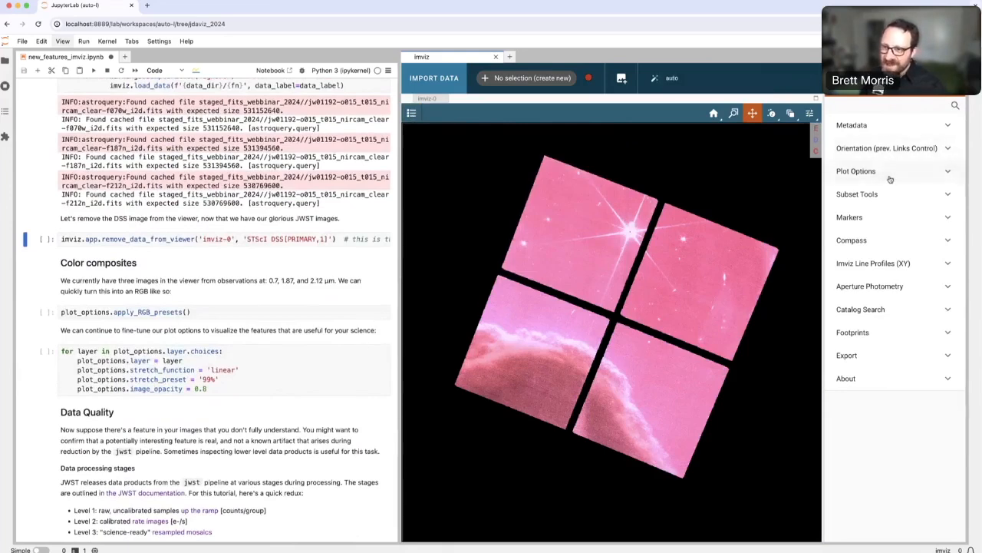
{"action": "left_click", "coordinate": [857, 171]}
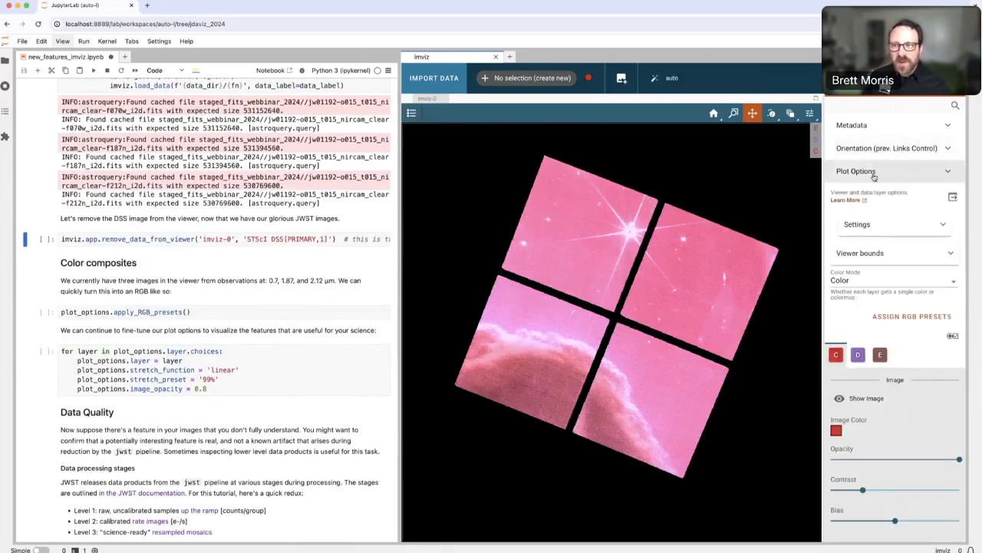
{"action": "scroll", "scroll_direction": "down", "scroll_amount": 3}
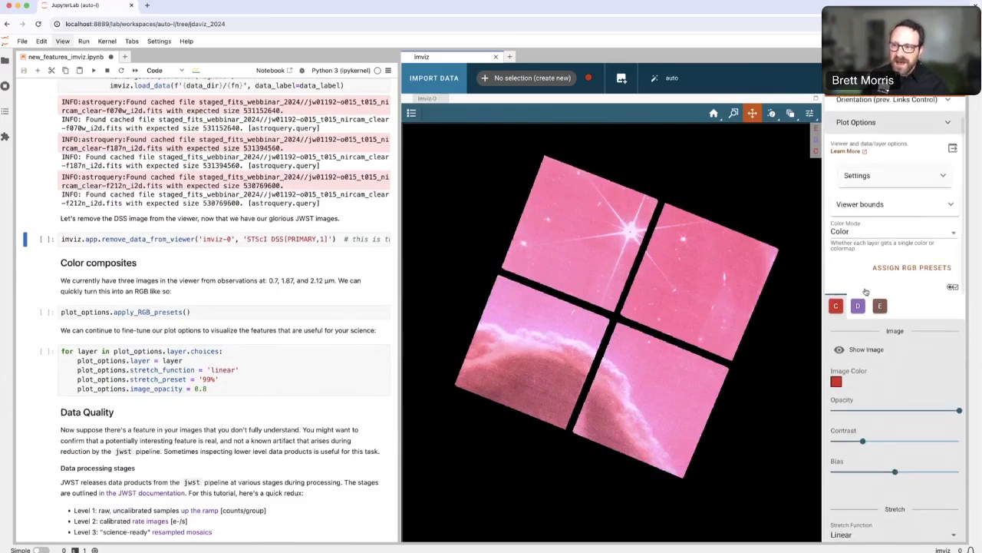
{"action": "mouse_move", "coordinate": [911, 267]}
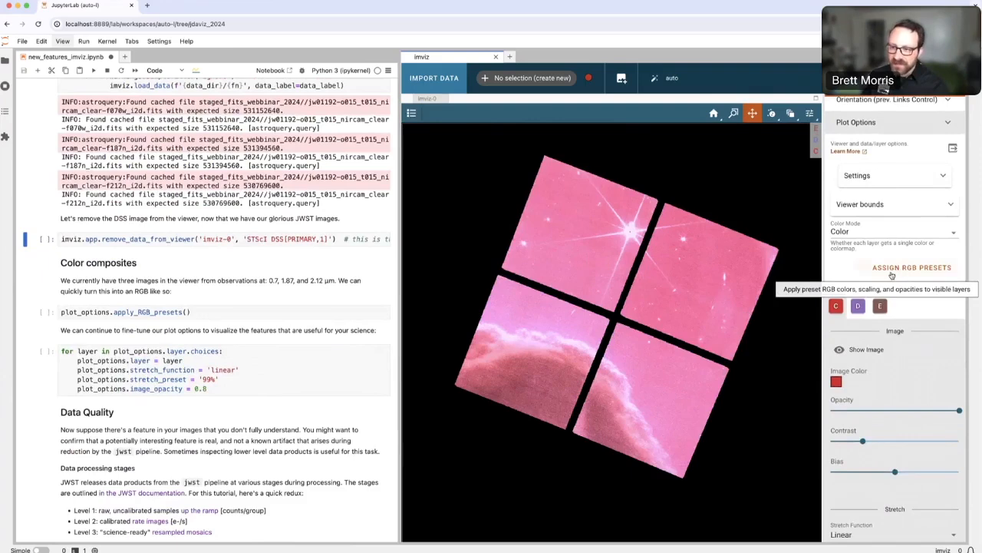
{"action": "left_click", "coordinate": [912, 267]}
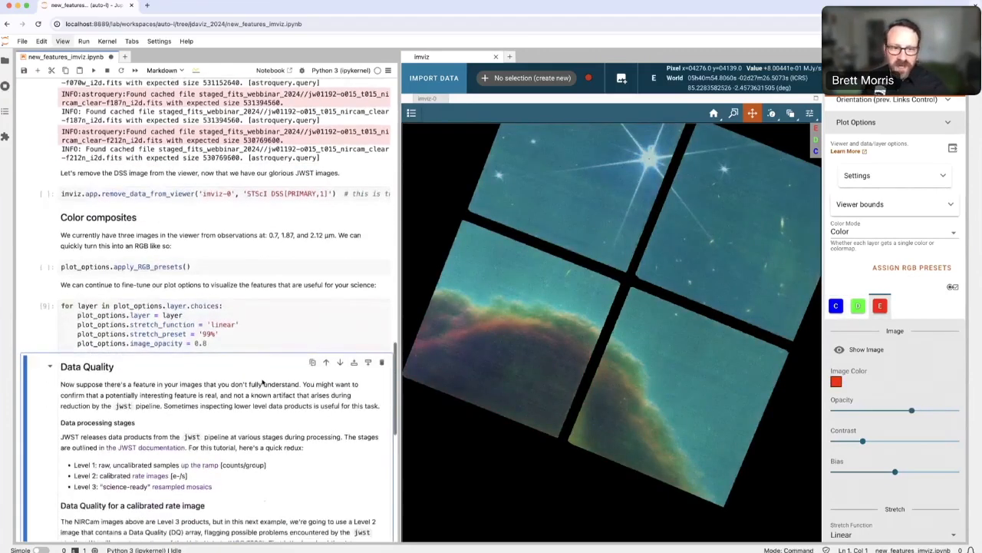
Scroll the notebook down to the Data Quality section with the NIRCam rate-image download cell.
{"action": "scroll", "scroll_direction": "down", "scroll_amount": 3}
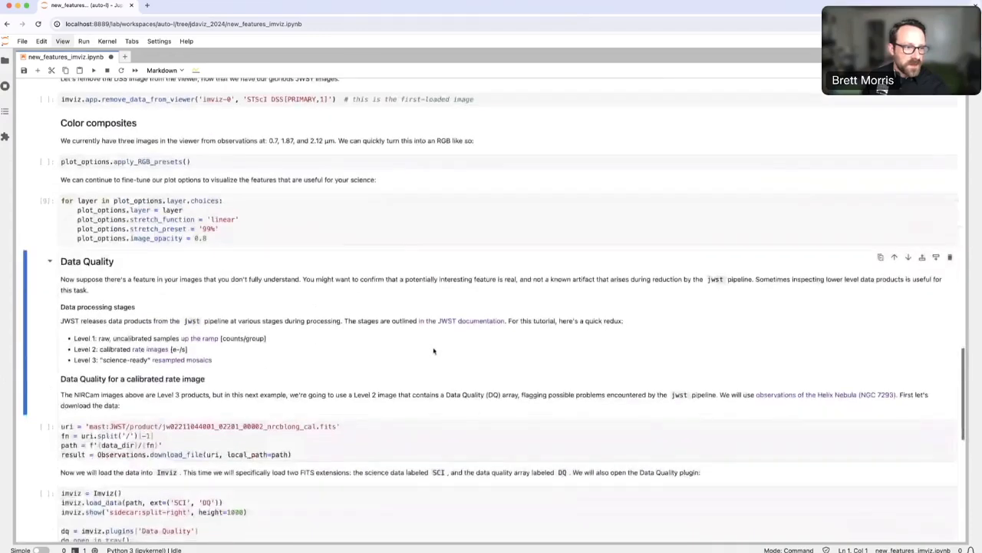
Read through the Data Quality markdown and run the Level 2 rate-image download cell.
{"action": "scroll", "scroll_direction": "down", "scroll_amount": 3}
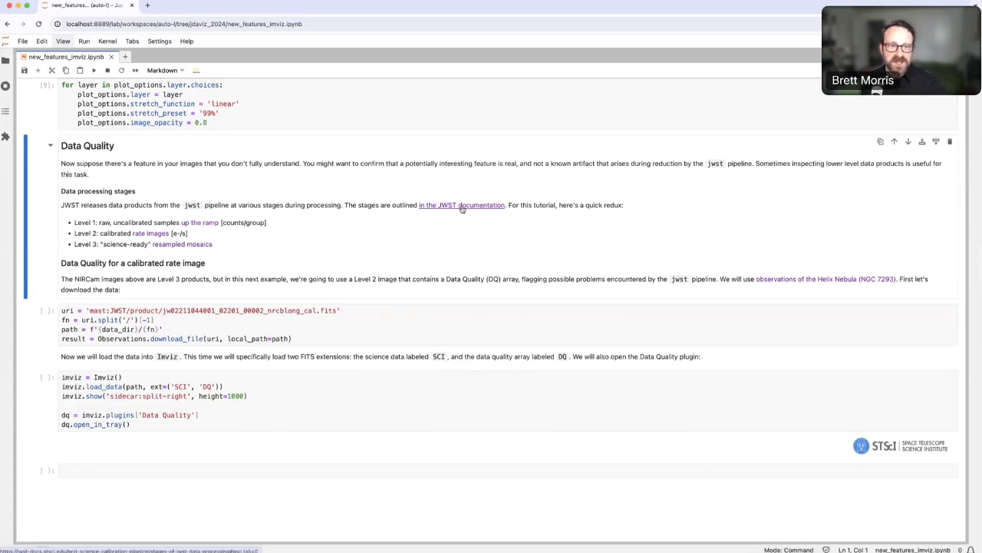
{"action": "mouse_move", "coordinate": [150, 233]}
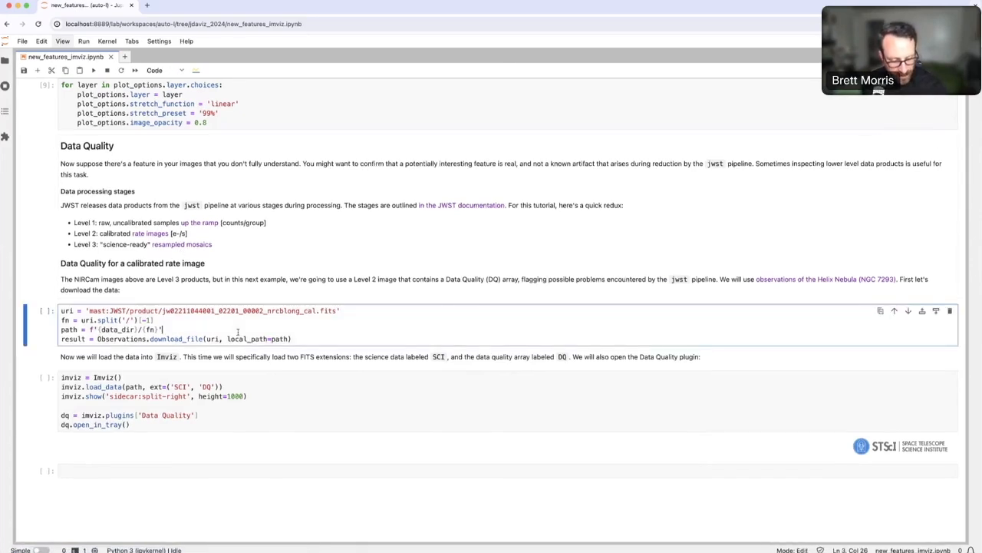
{"action": "scroll", "scroll_direction": "down", "scroll_amount": 3}
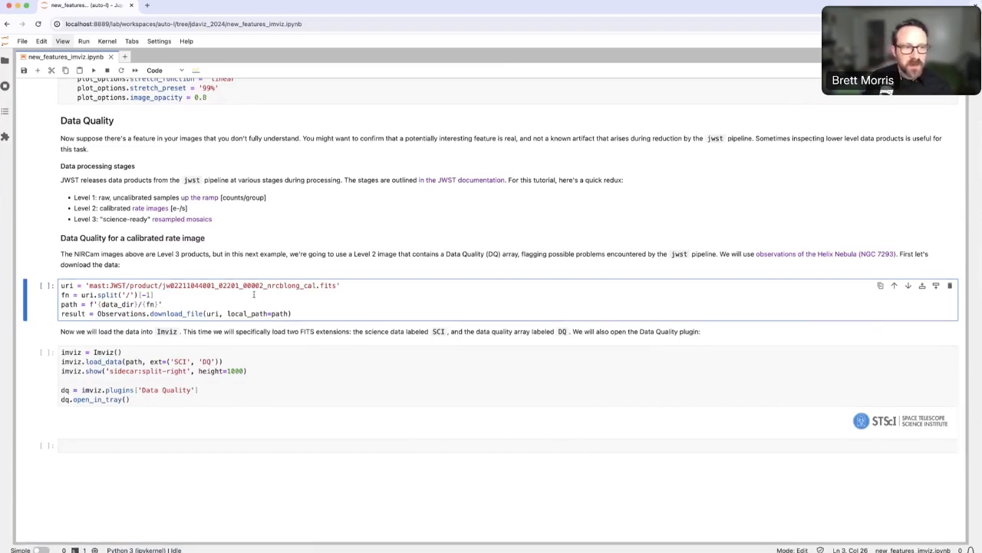
{"action": "key", "text": "Shift+Enter"}
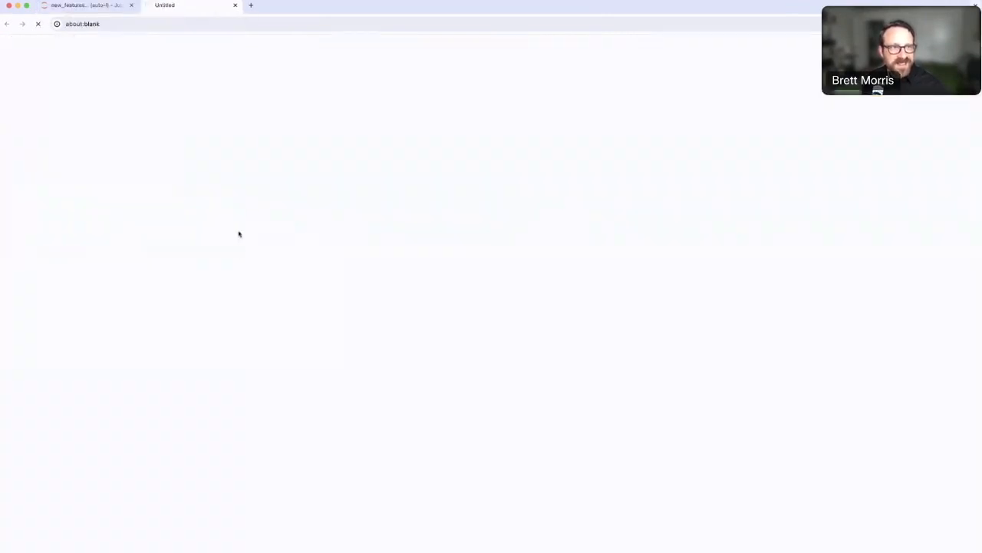
Visit the webbtelescope.org Helix Nebula video page, then return to the Jupyter notebook.
{"action": "type", "text": "webbtelescope.org/contents/media/videos/1102-Video"}
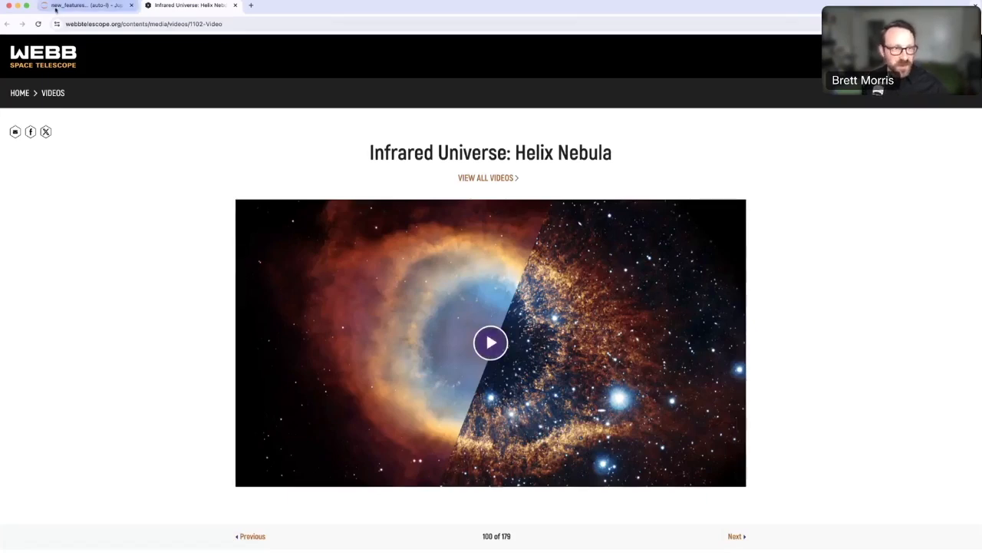
{"action": "left_click", "coordinate": [84, 6]}
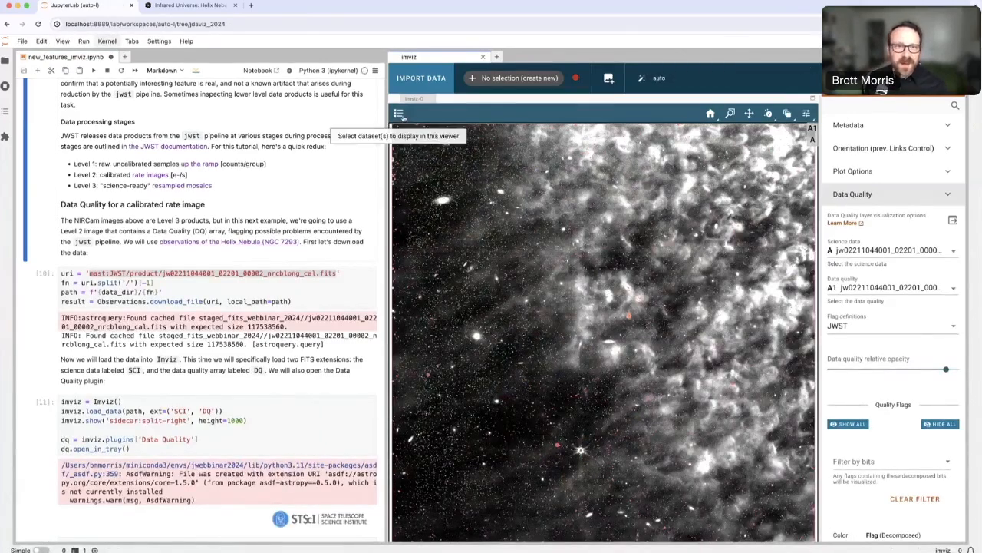
Zoom the Imviz viewer in on a bright saturated star in the Helix Nebula rate image.
{"action": "left_click", "coordinate": [399, 113]}
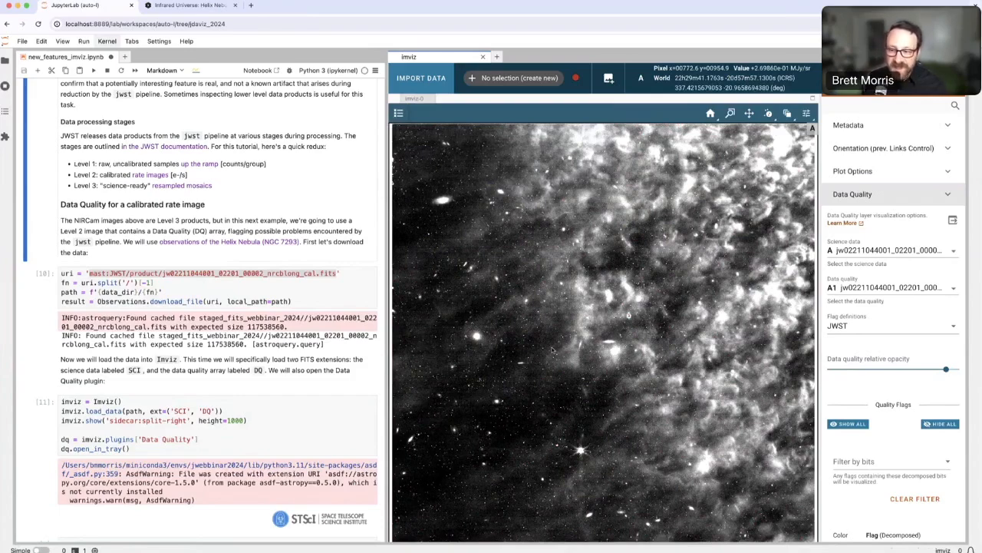
{"action": "mouse_move", "coordinate": [643, 365]}
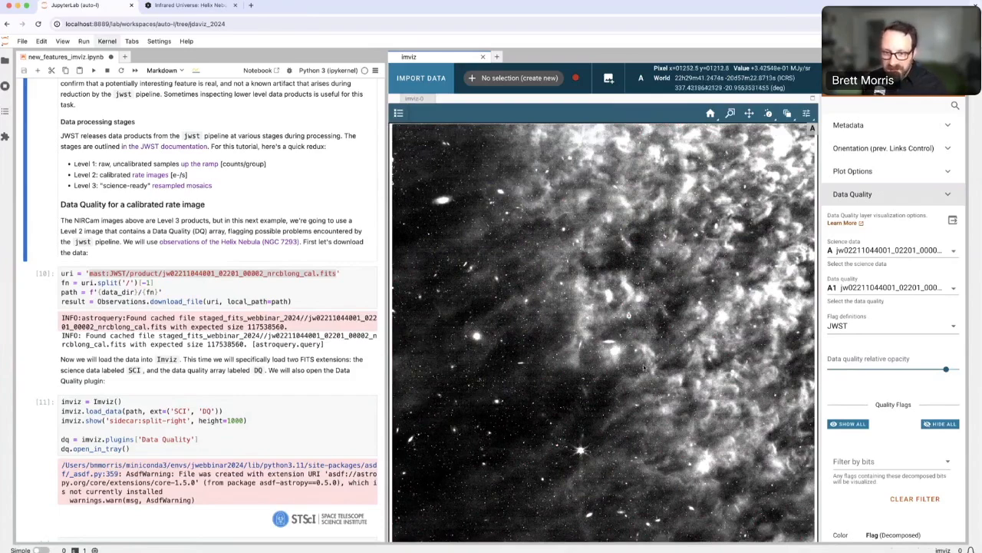
{"action": "mouse_move", "coordinate": [749, 165]}
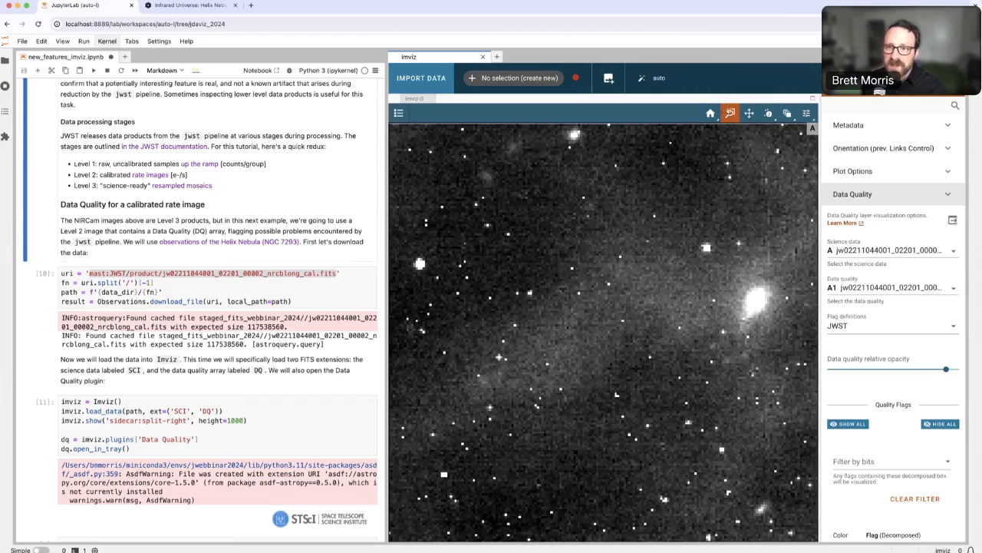
{"action": "mouse_move", "coordinate": [710, 113]}
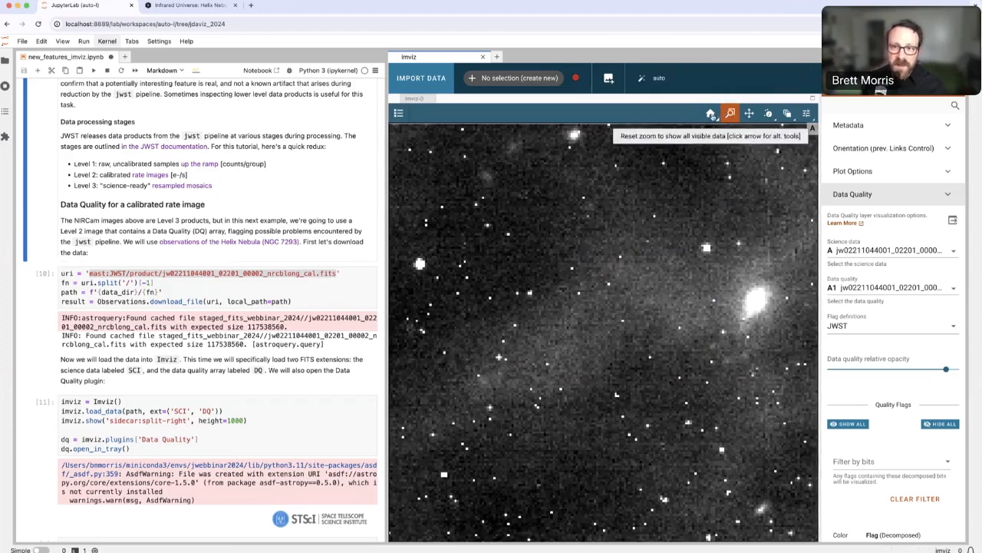
{"action": "mouse_move", "coordinate": [206, 197]}
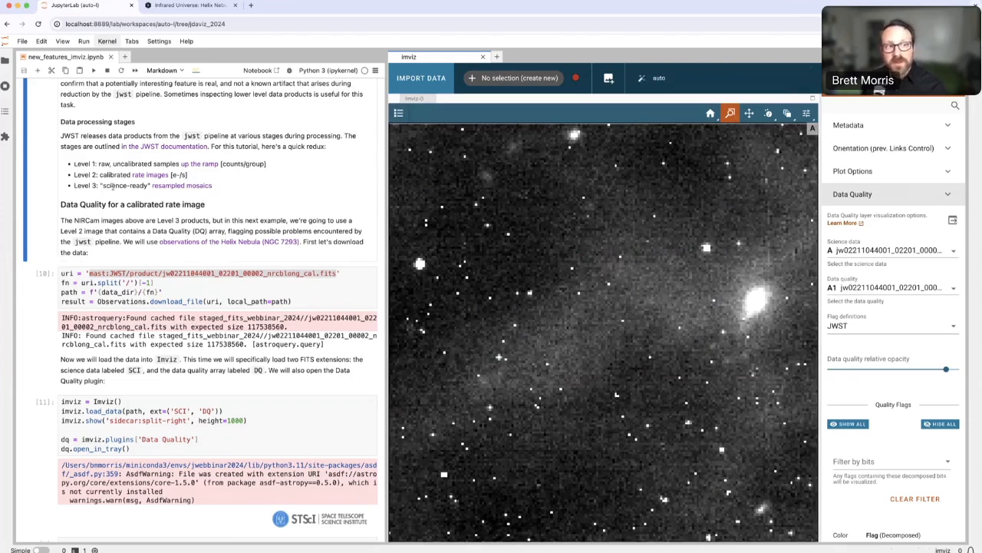
{"action": "mouse_move", "coordinate": [749, 114]}
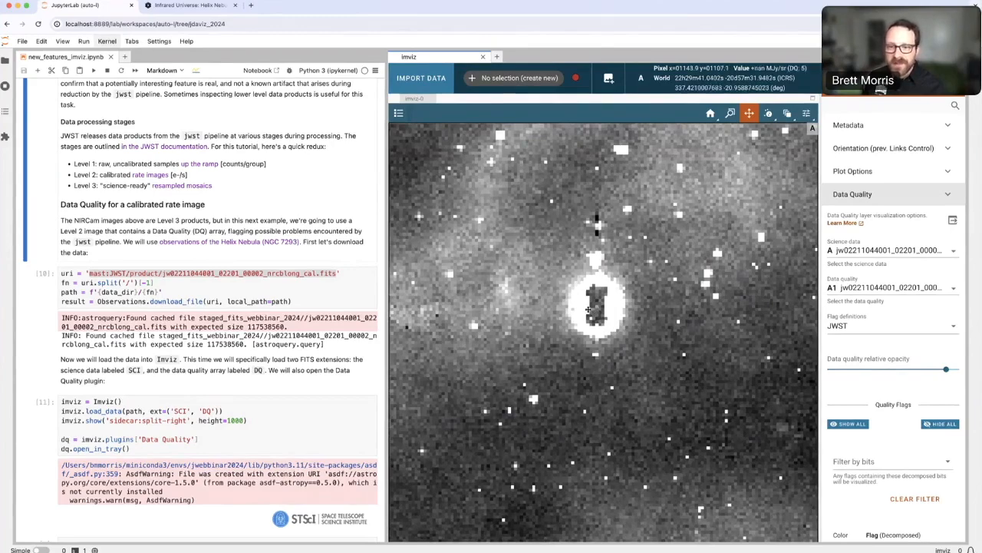
Confirm the rate image stays selected as the Science data source in the Data Quality plugin.
{"action": "left_click", "coordinate": [948, 248]}
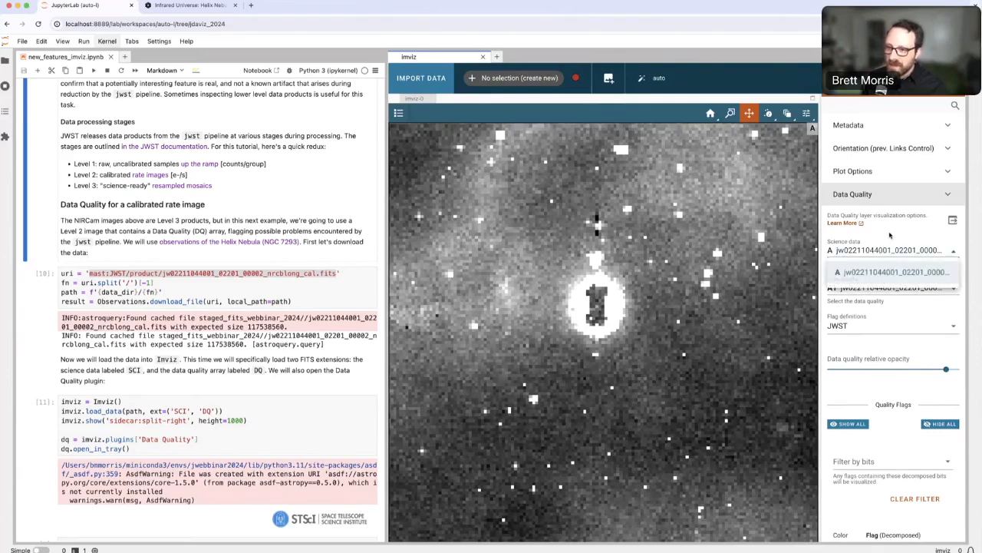
{"action": "left_click", "coordinate": [894, 272]}
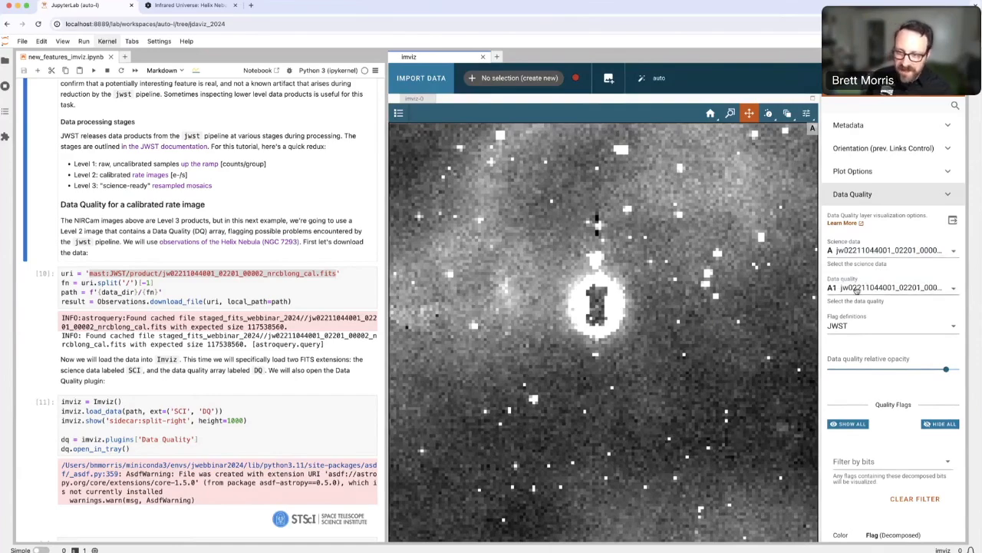
{"action": "mouse_move", "coordinate": [397, 114]}
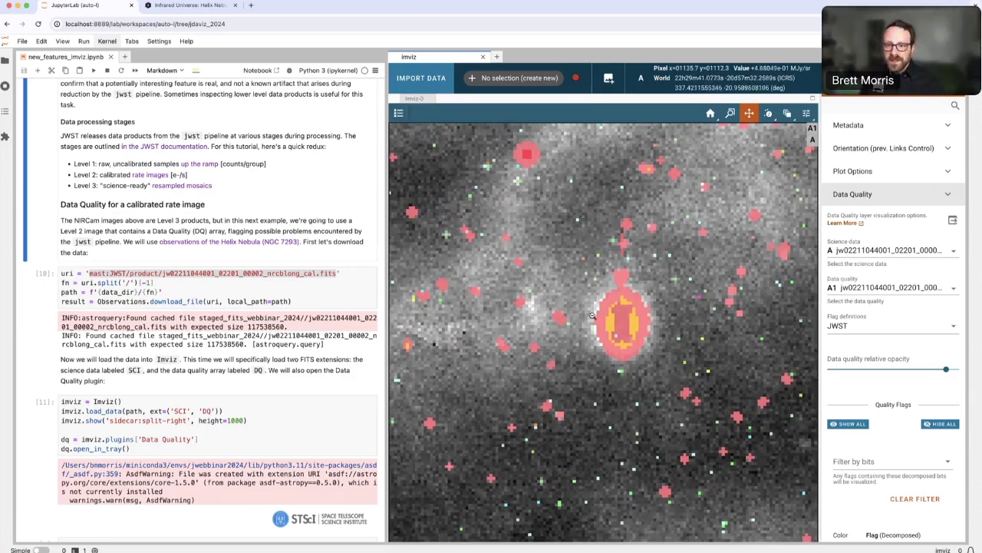
{"action": "mouse_move", "coordinate": [582, 326]}
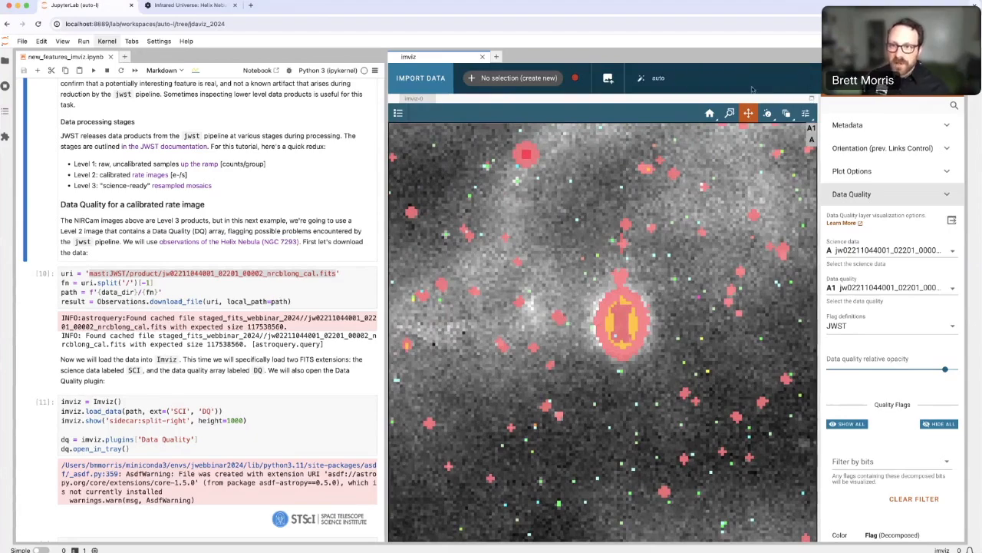
{"action": "mouse_move", "coordinate": [601, 324]}
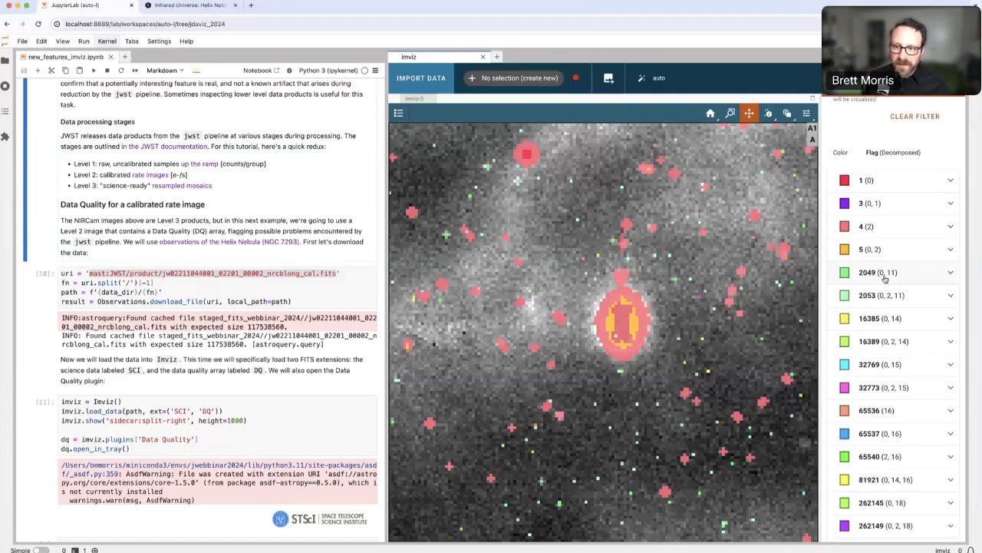
{"action": "mouse_move", "coordinate": [603, 319]}
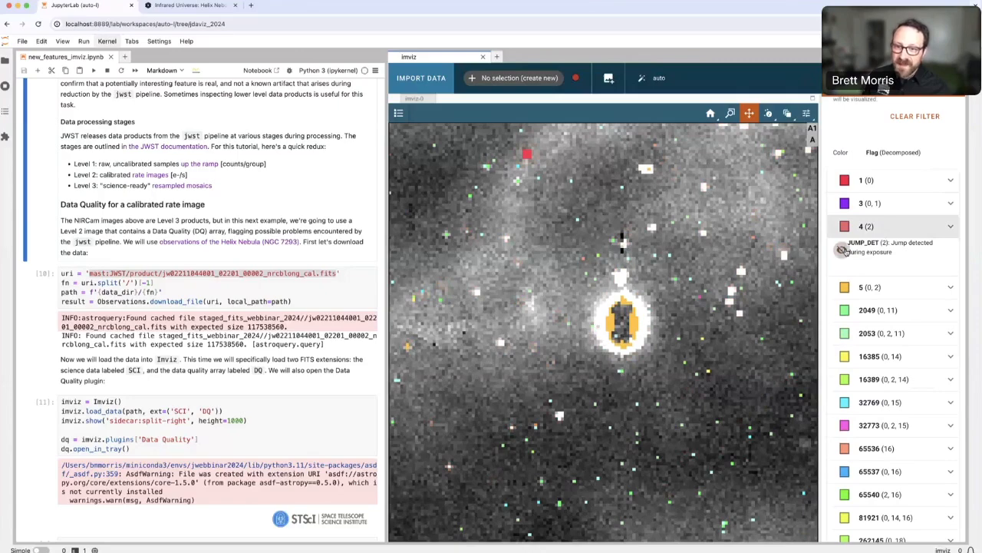
Expand decomposed flag 4 to show its JUMP_DET jump-detection meaning.
{"action": "left_click", "coordinate": [845, 247]}
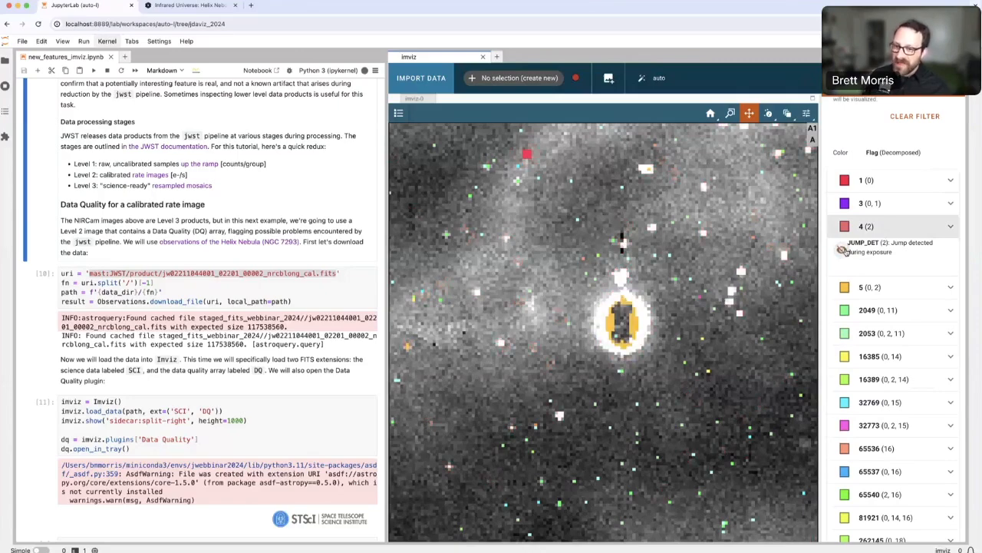
Collapse flag 4, expand flag 6 into DO_NOT_USE plus JUMP_DET, and reach the Filter by bits list.
{"action": "left_click", "coordinate": [844, 252]}
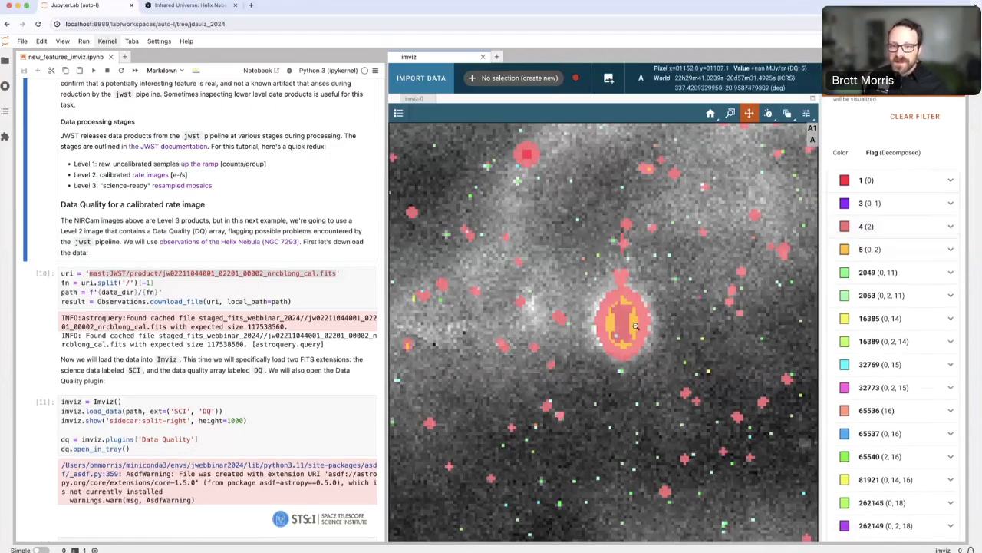
{"action": "left_click", "coordinate": [948, 249]}
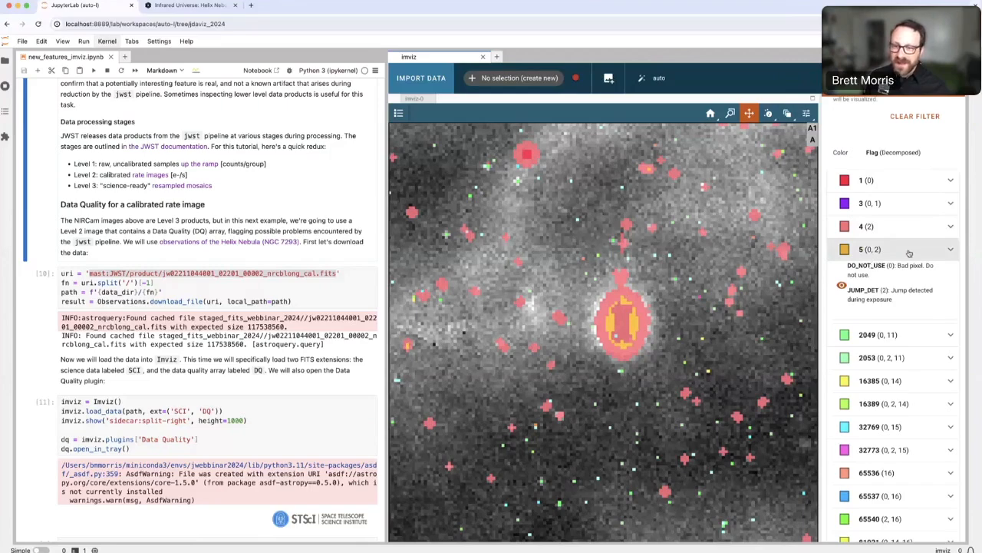
{"action": "scroll", "scroll_direction": "down", "scroll_amount": 3}
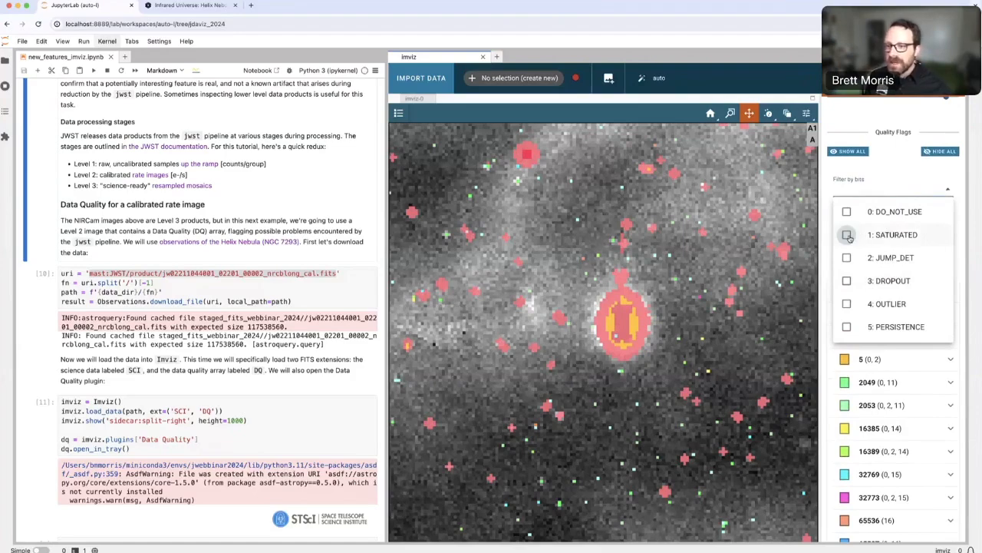
Filter the DQ overlay to bits 1: SATURATED and 3: DROPOUT, keeping the star's saturated core marked.
{"action": "left_click", "coordinate": [847, 233]}
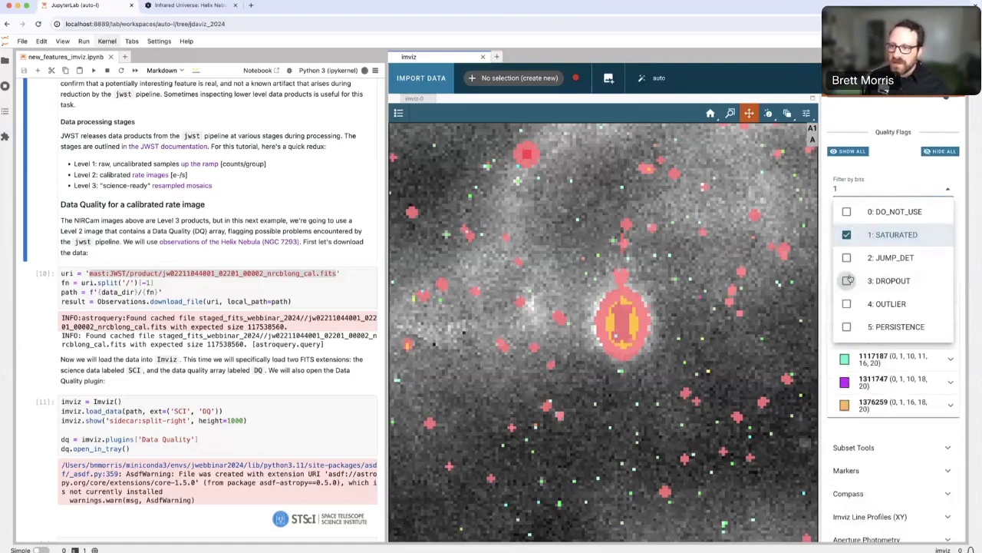
{"action": "left_click", "coordinate": [847, 279]}
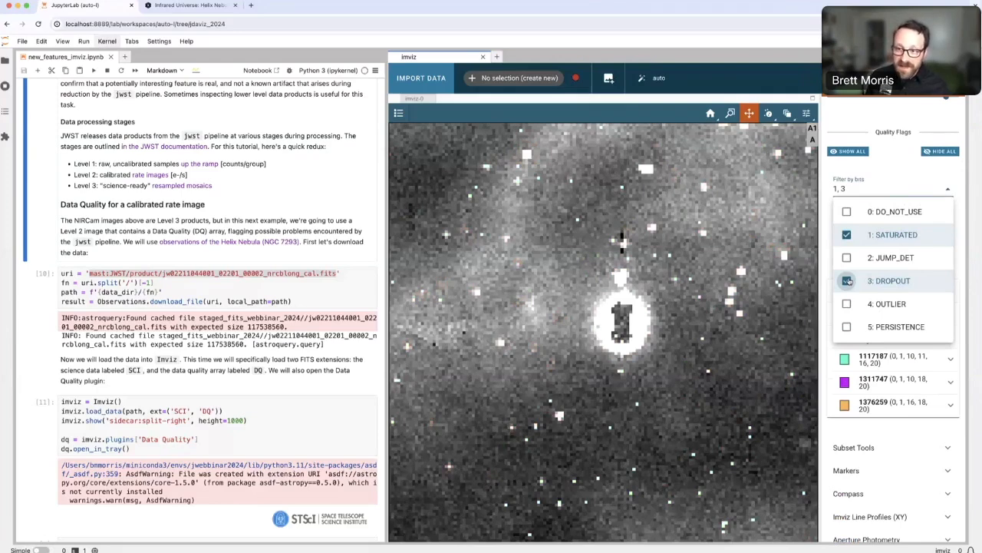
{"action": "left_click", "coordinate": [847, 280]}
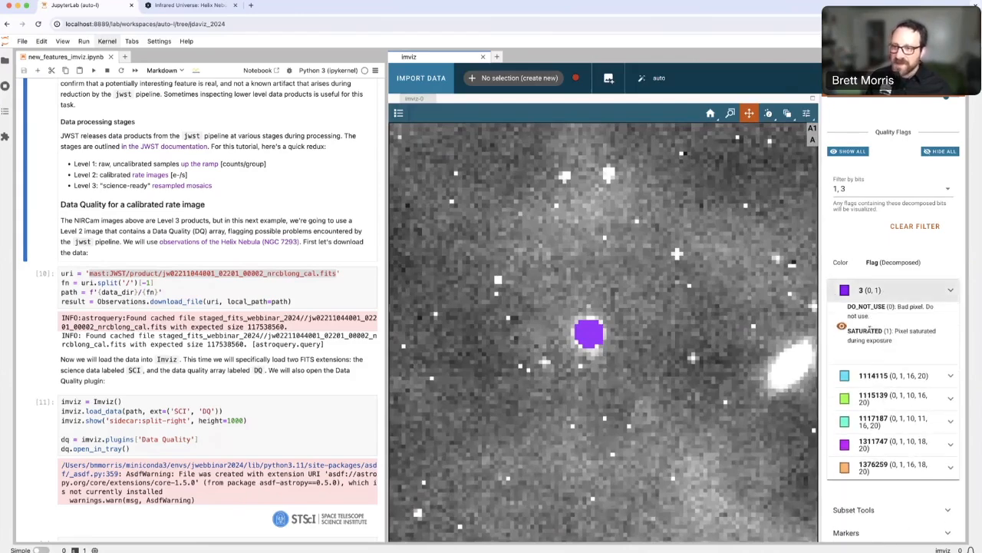
{"action": "mouse_move", "coordinate": [749, 114]}
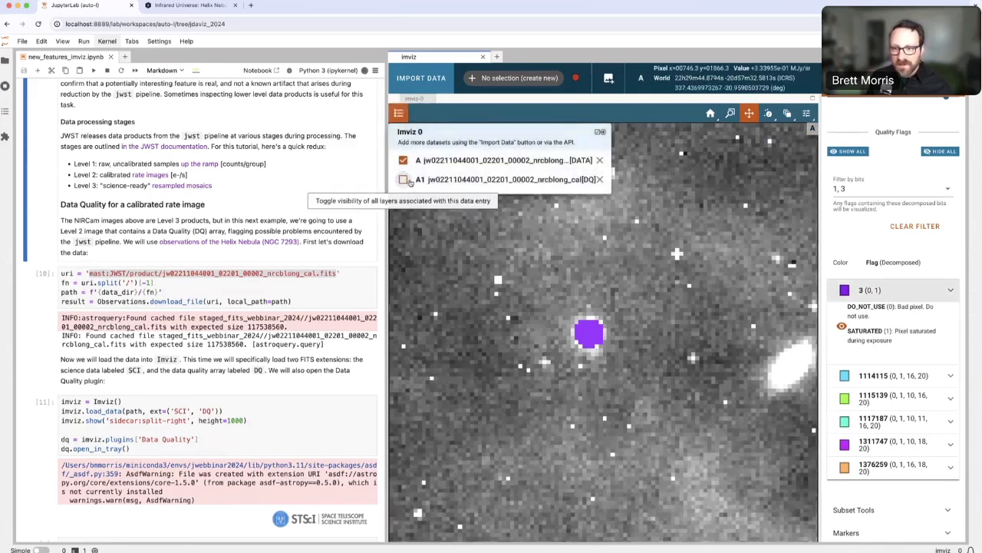
{"action": "left_click", "coordinate": [402, 179]}
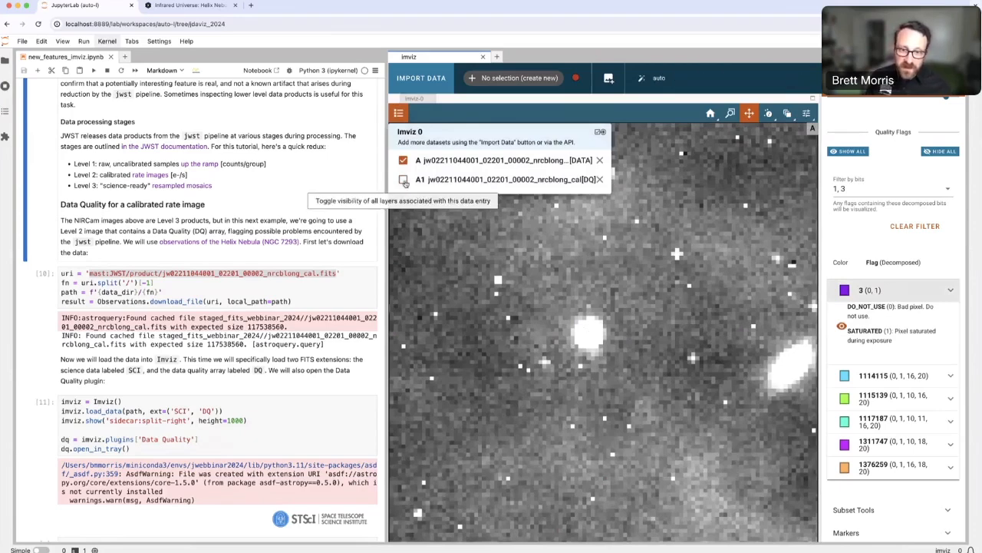
{"action": "left_click", "coordinate": [405, 181]}
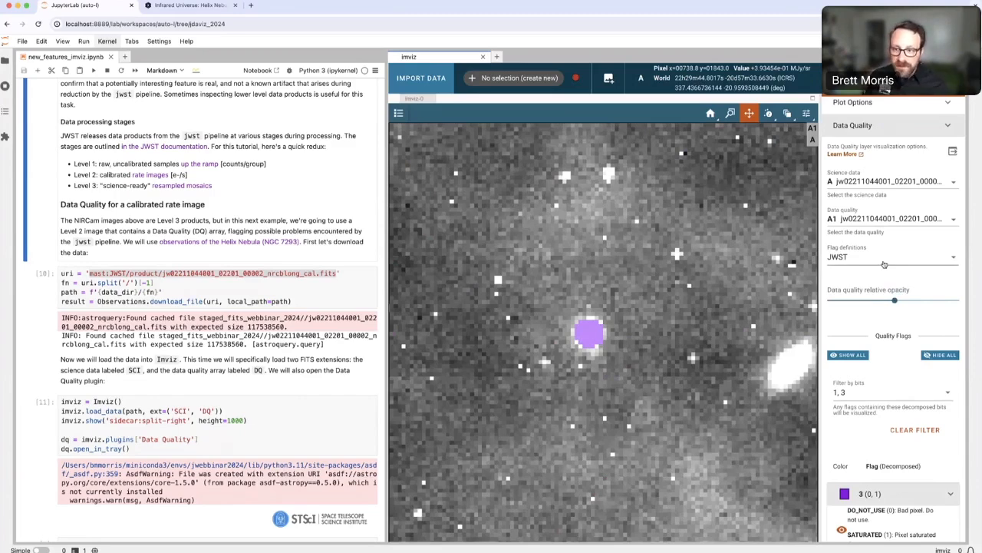
{"action": "left_click", "coordinate": [890, 256]}
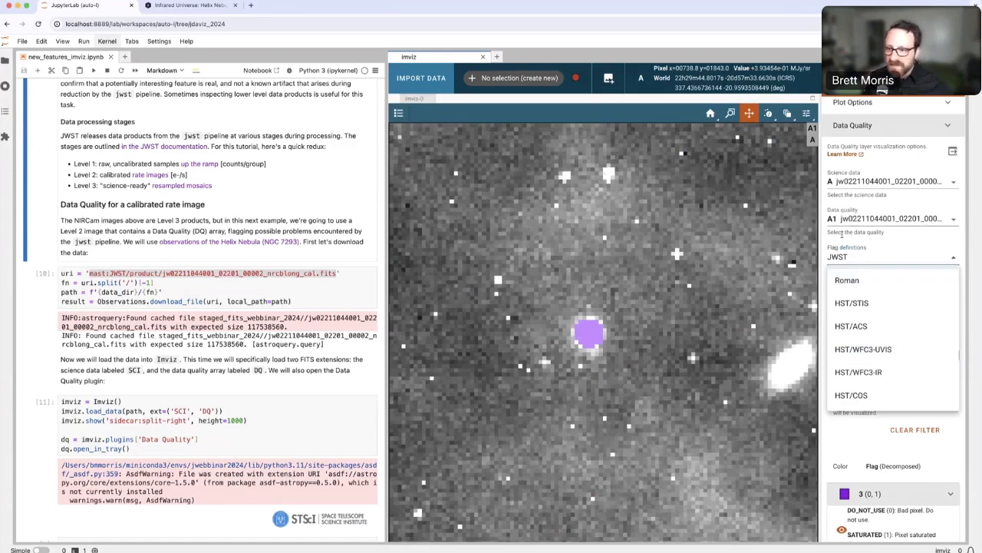
{"action": "left_click", "coordinate": [838, 256]}
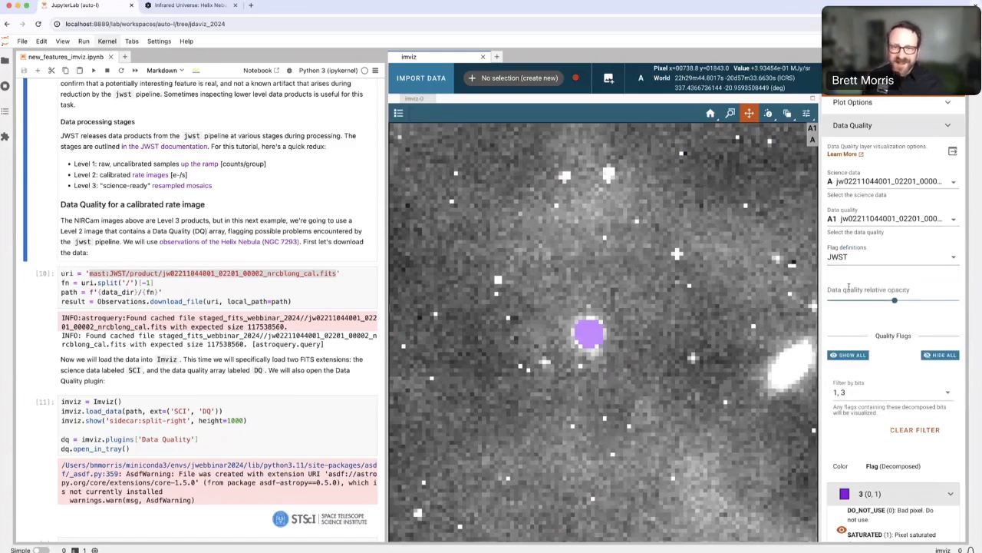
{"action": "scroll", "scroll_direction": "down", "scroll_amount": 3}
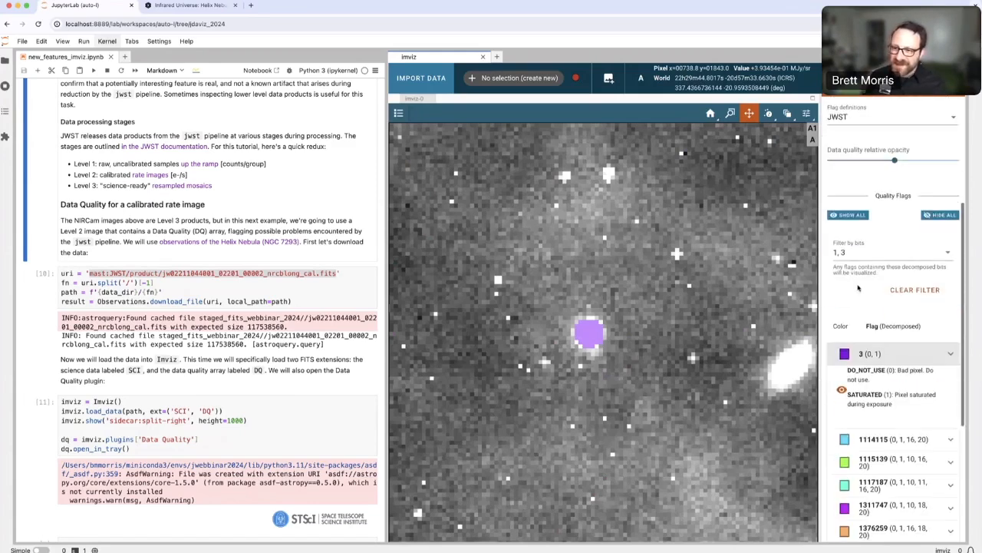